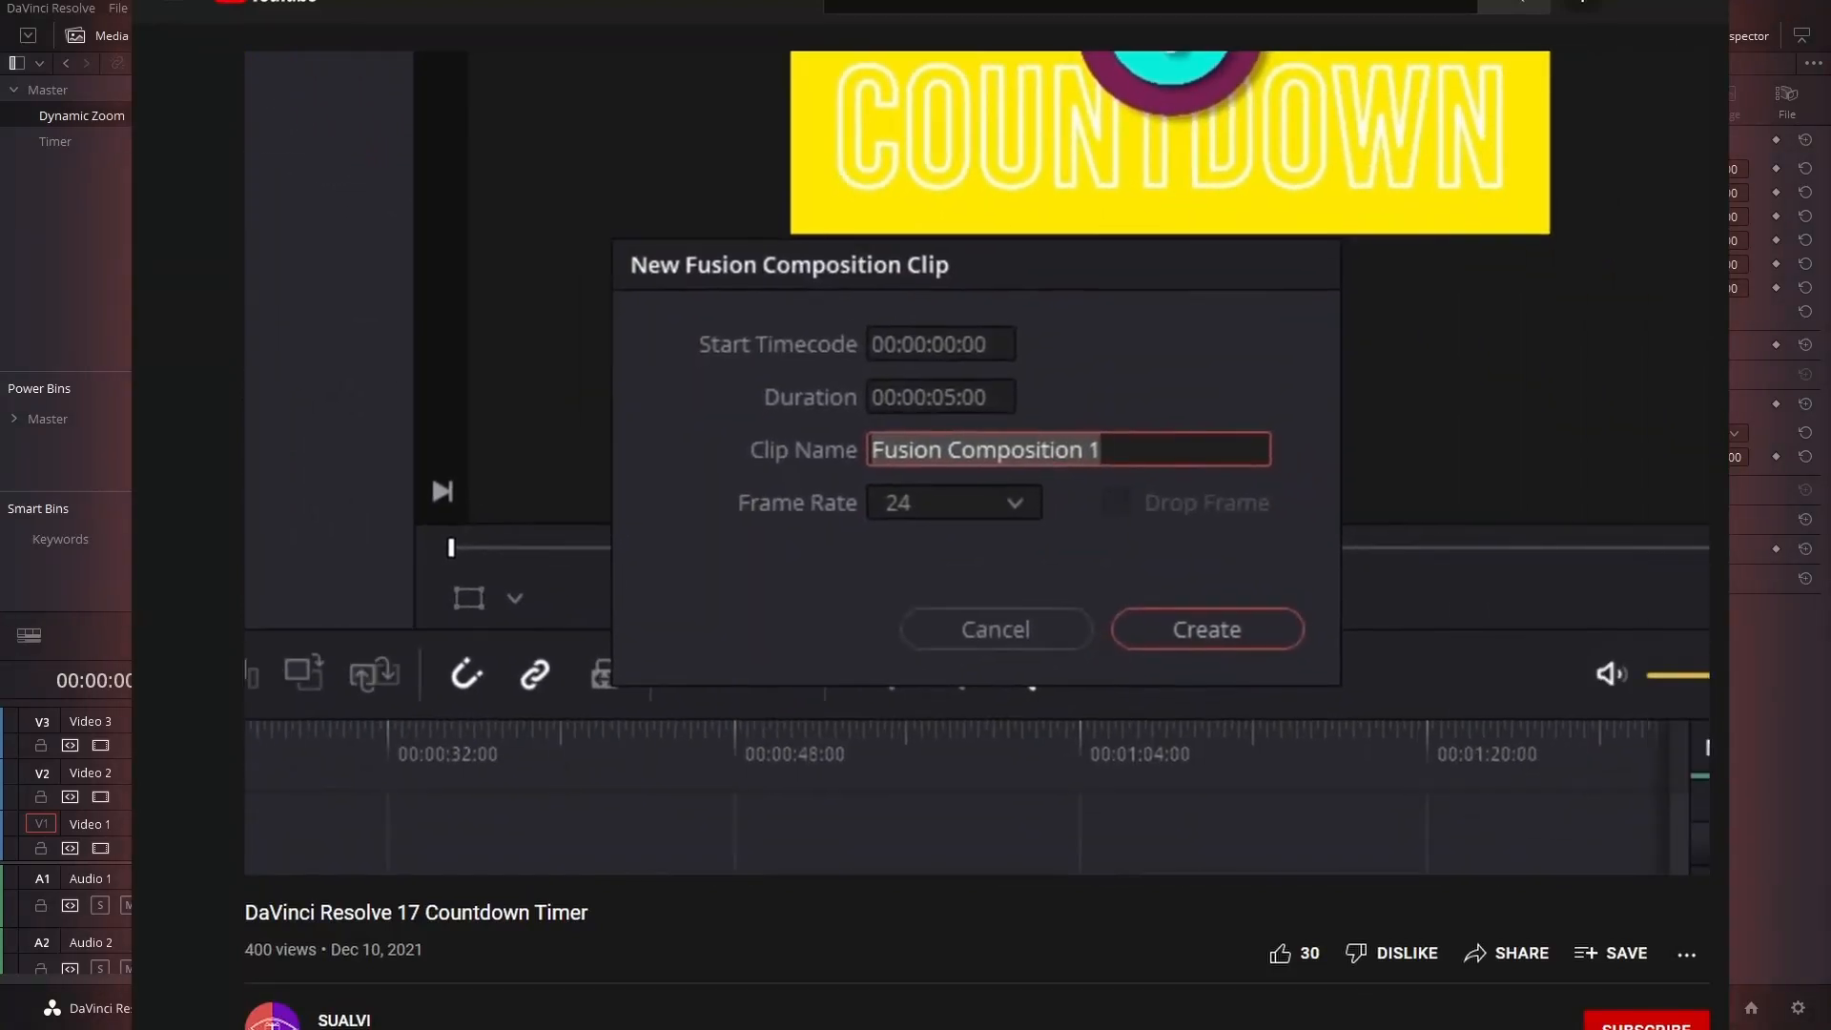
Leave the YouTube countdown tutorial and bring up the Resolve Edit page timeline
text(Timi)
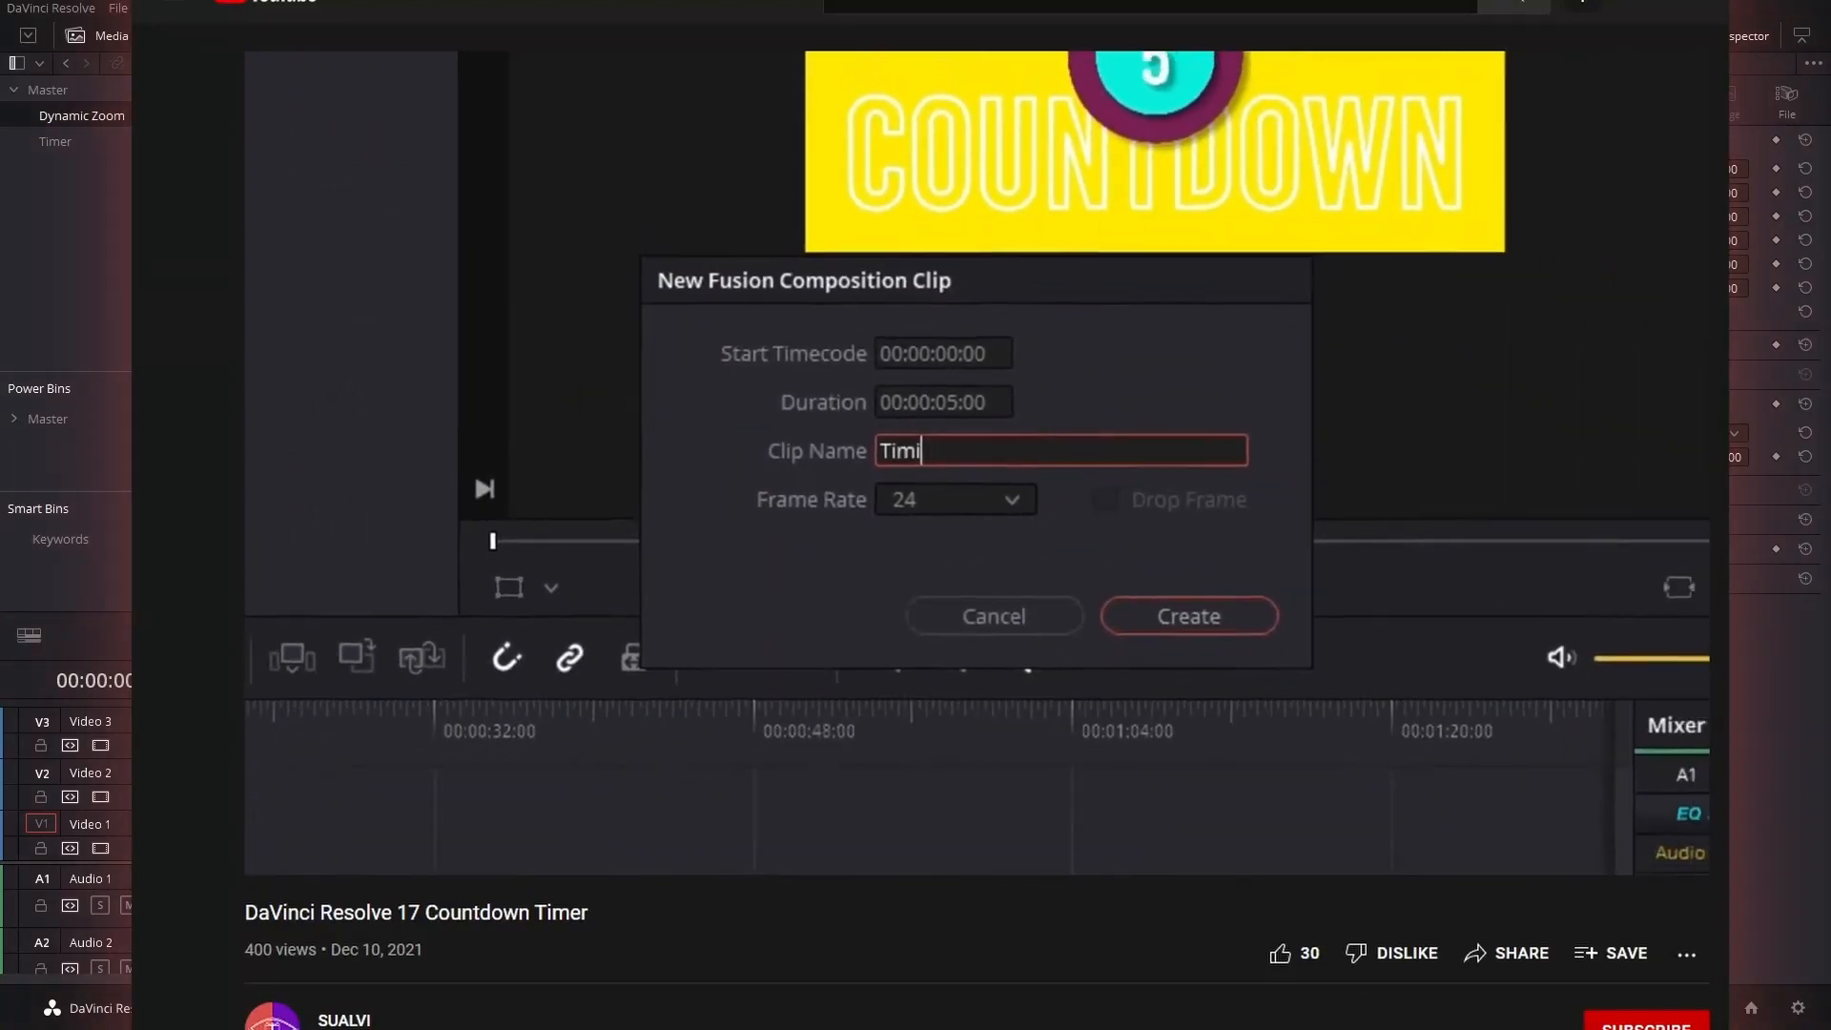
click(1189, 616)
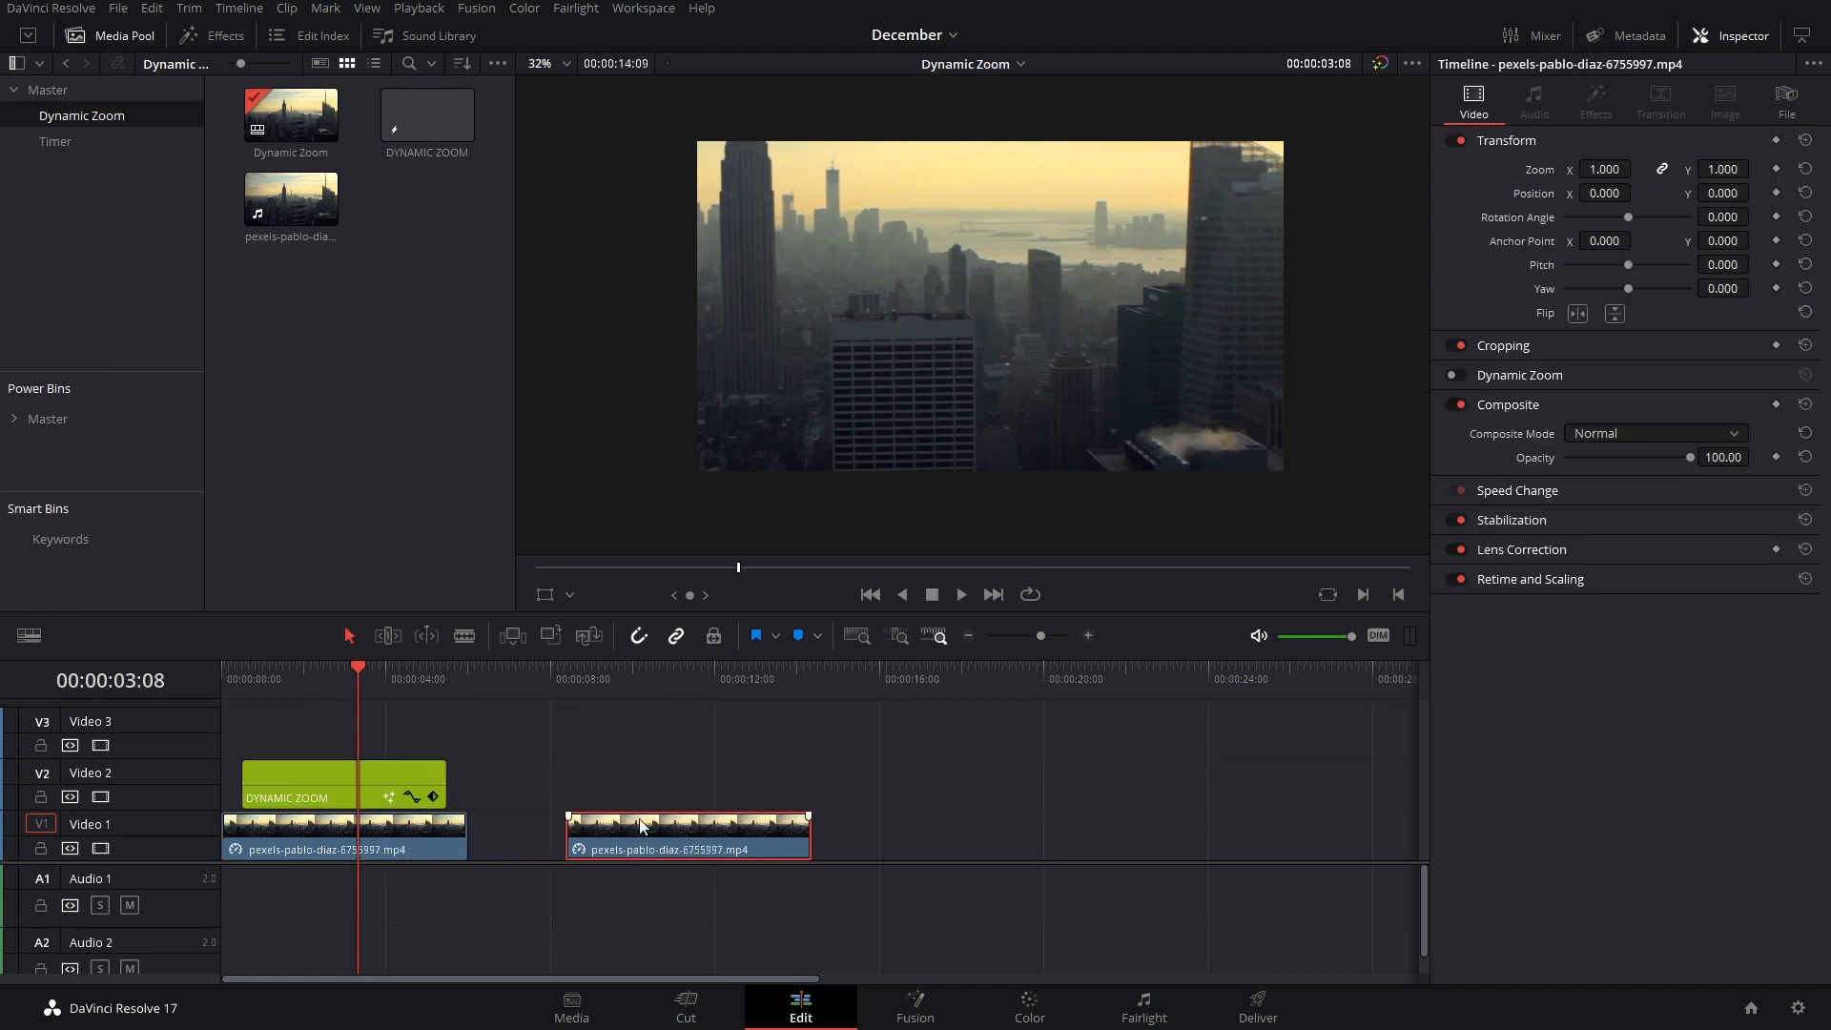
Show the video effects library, reset the second clip's zoom Scale to 1.0 and park the playhead in it
click(212, 34)
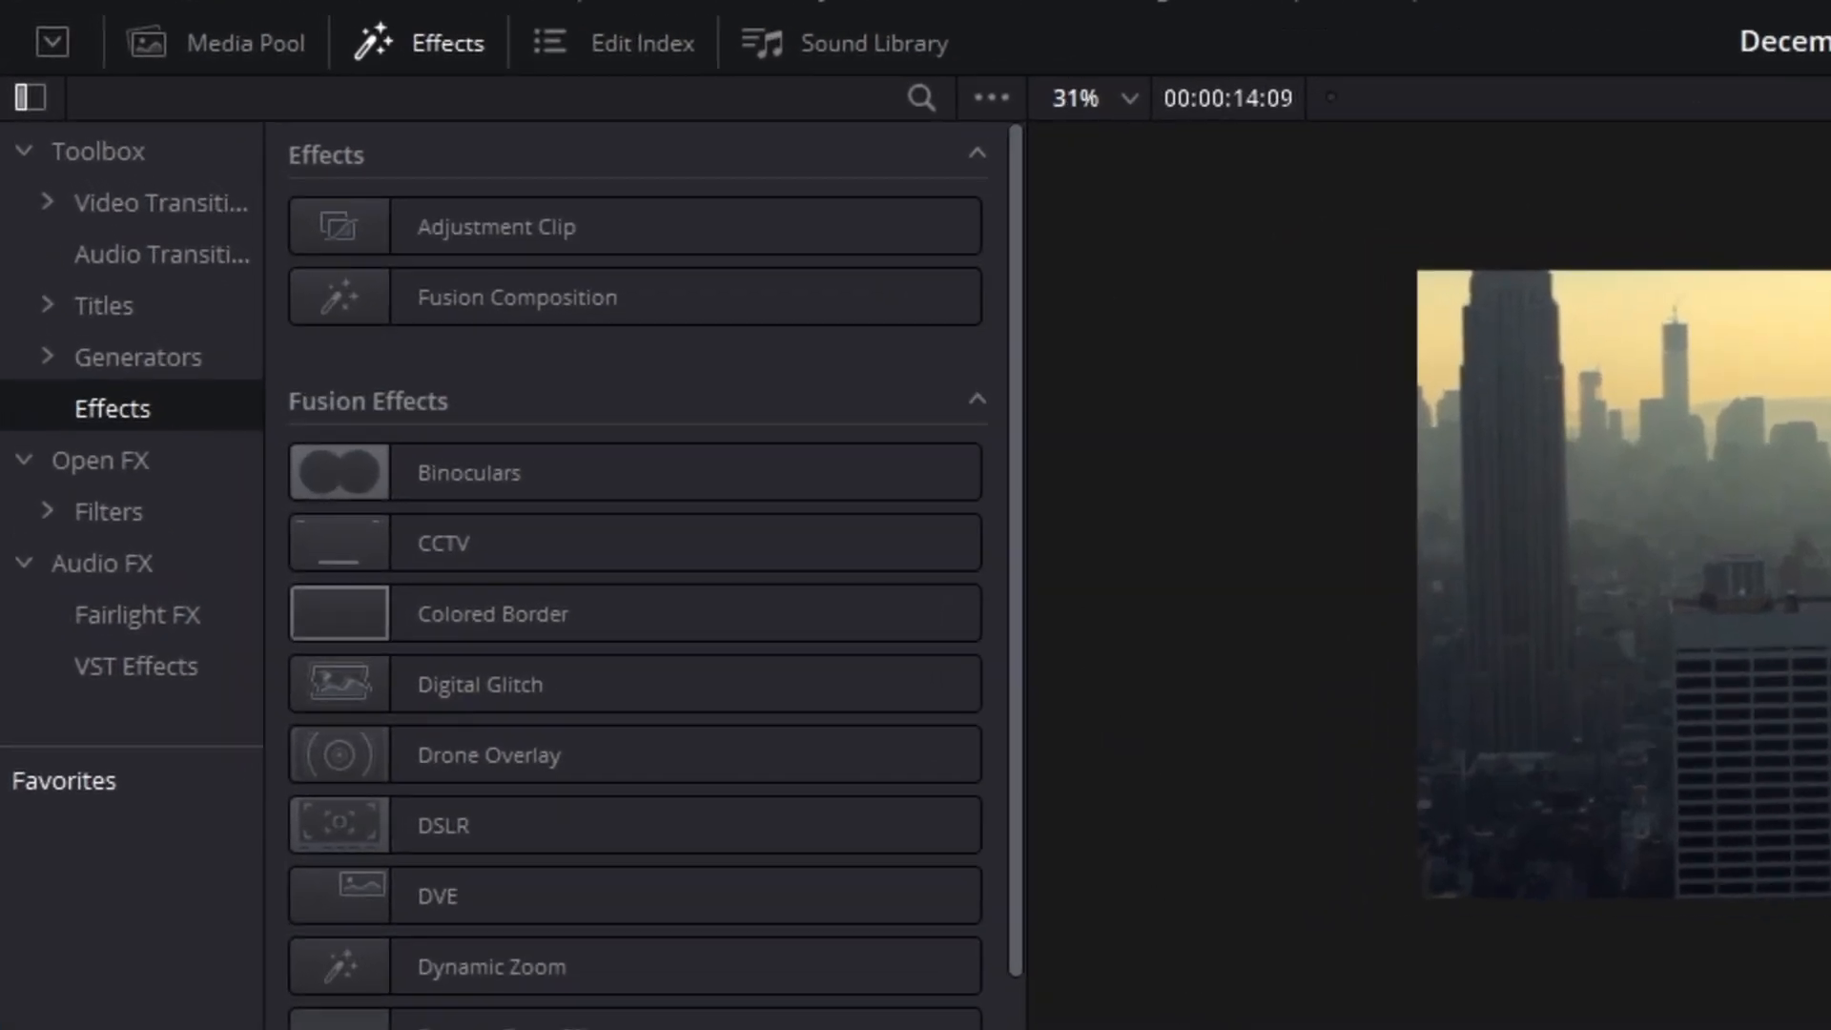
click(490, 965)
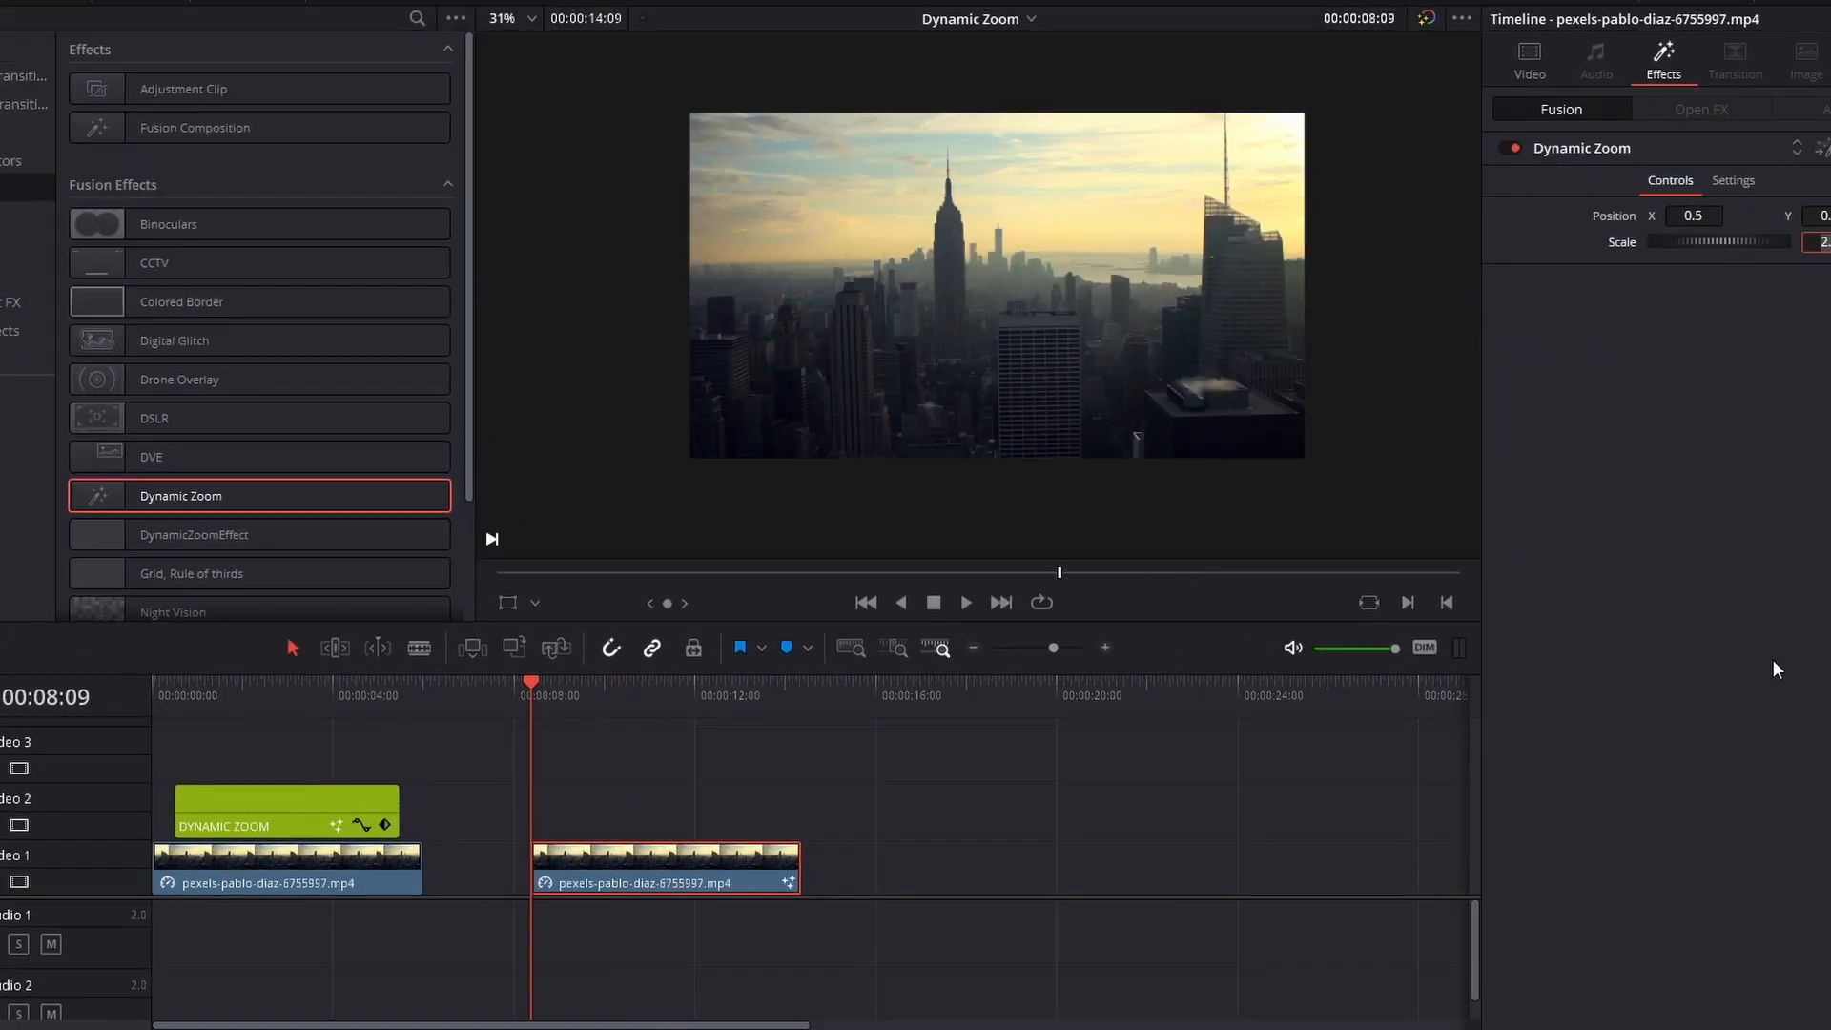
click(264, 694)
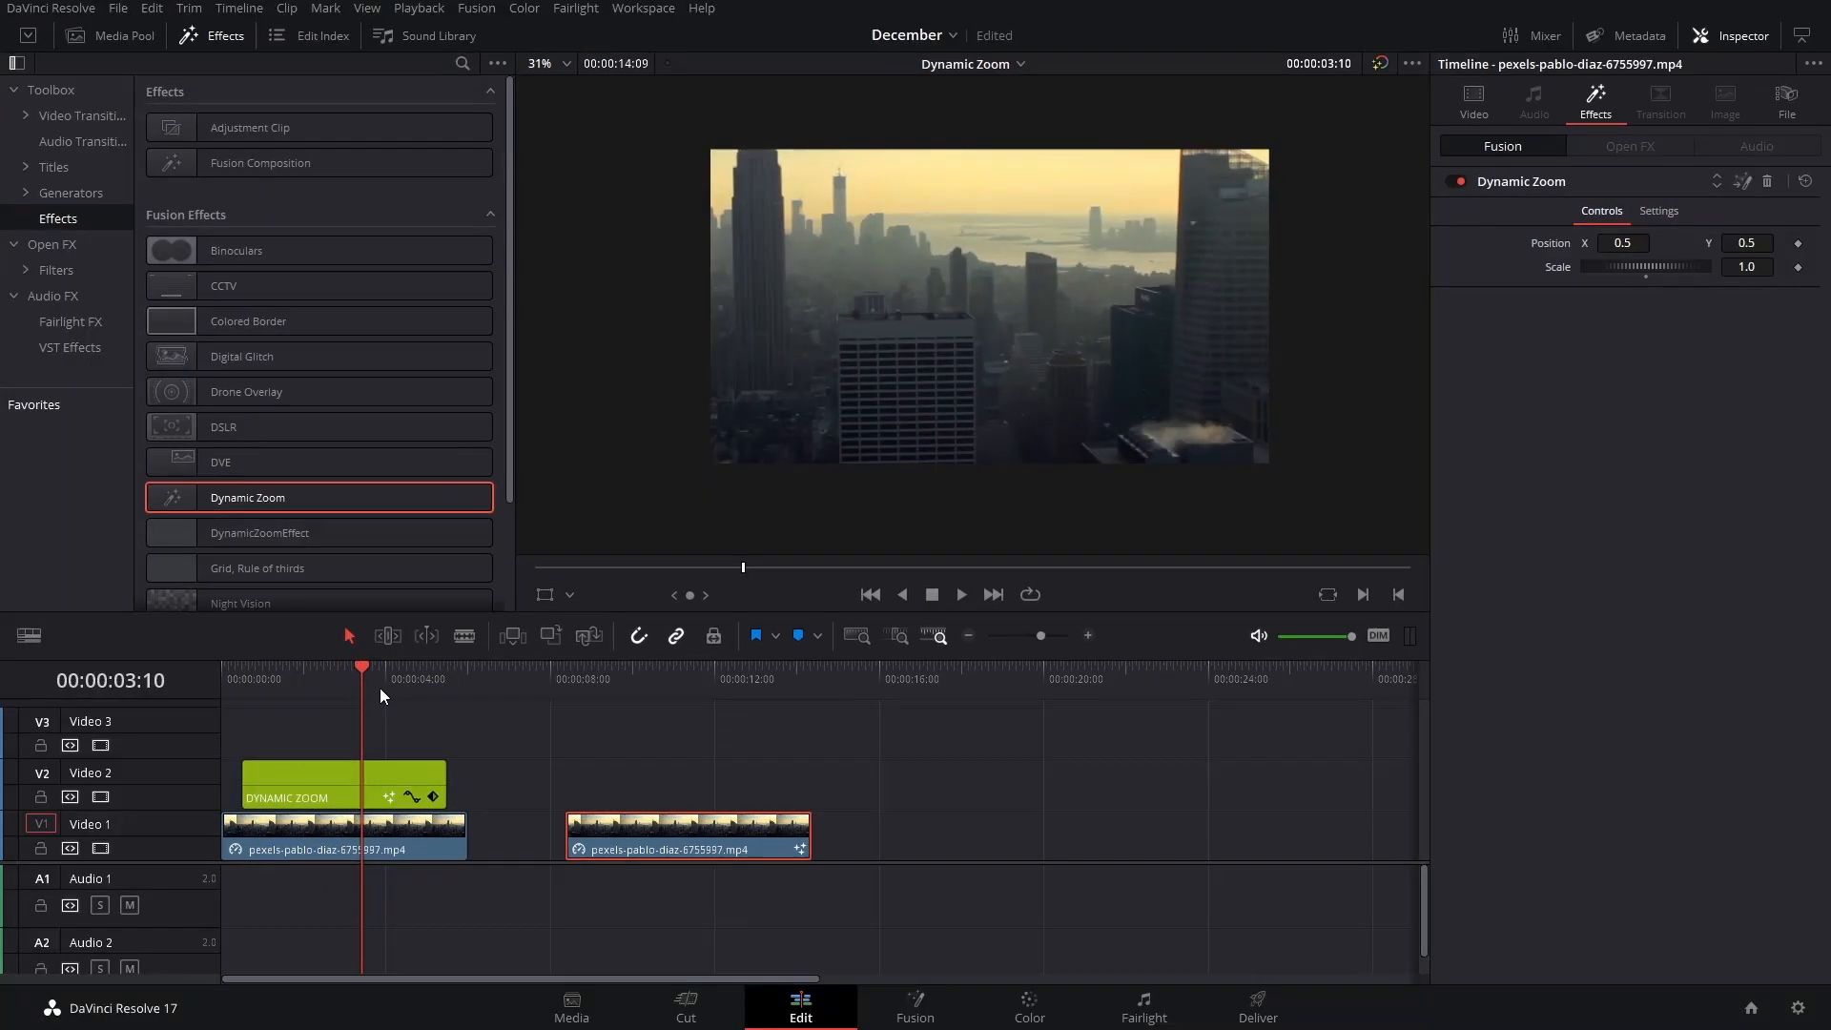
click(565, 677)
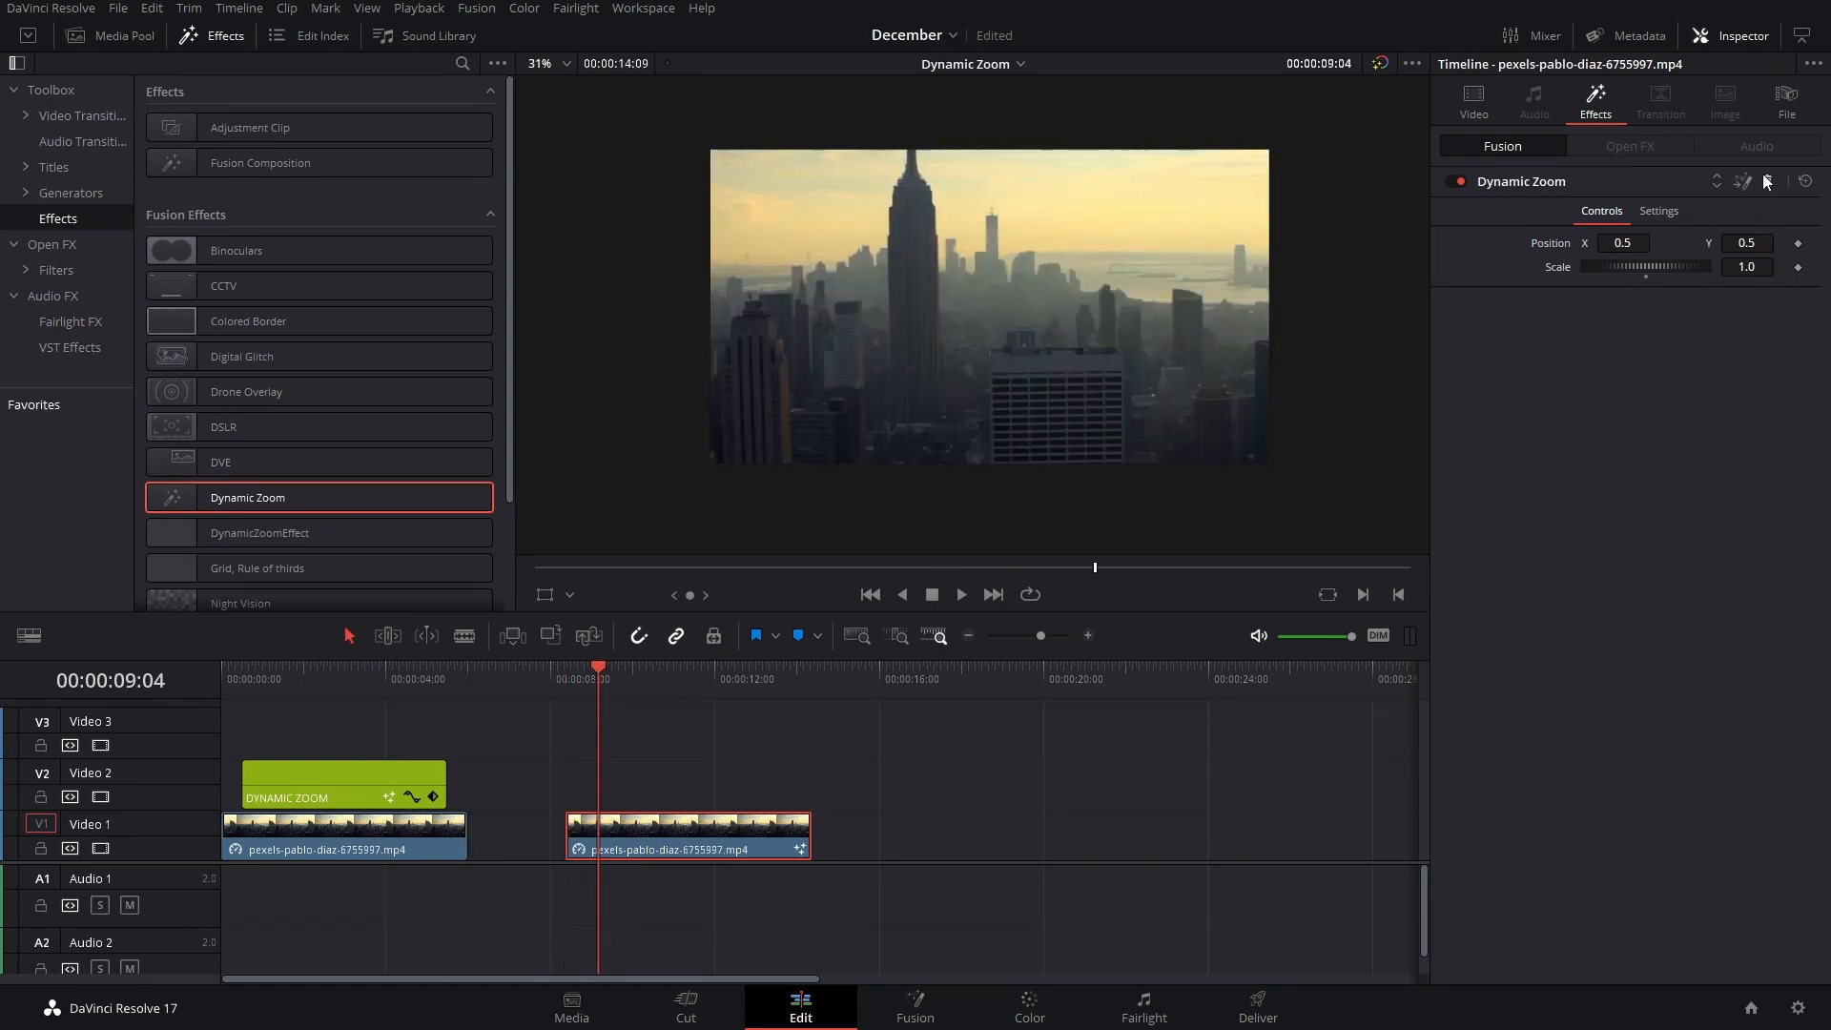
mouse_move(1765, 181)
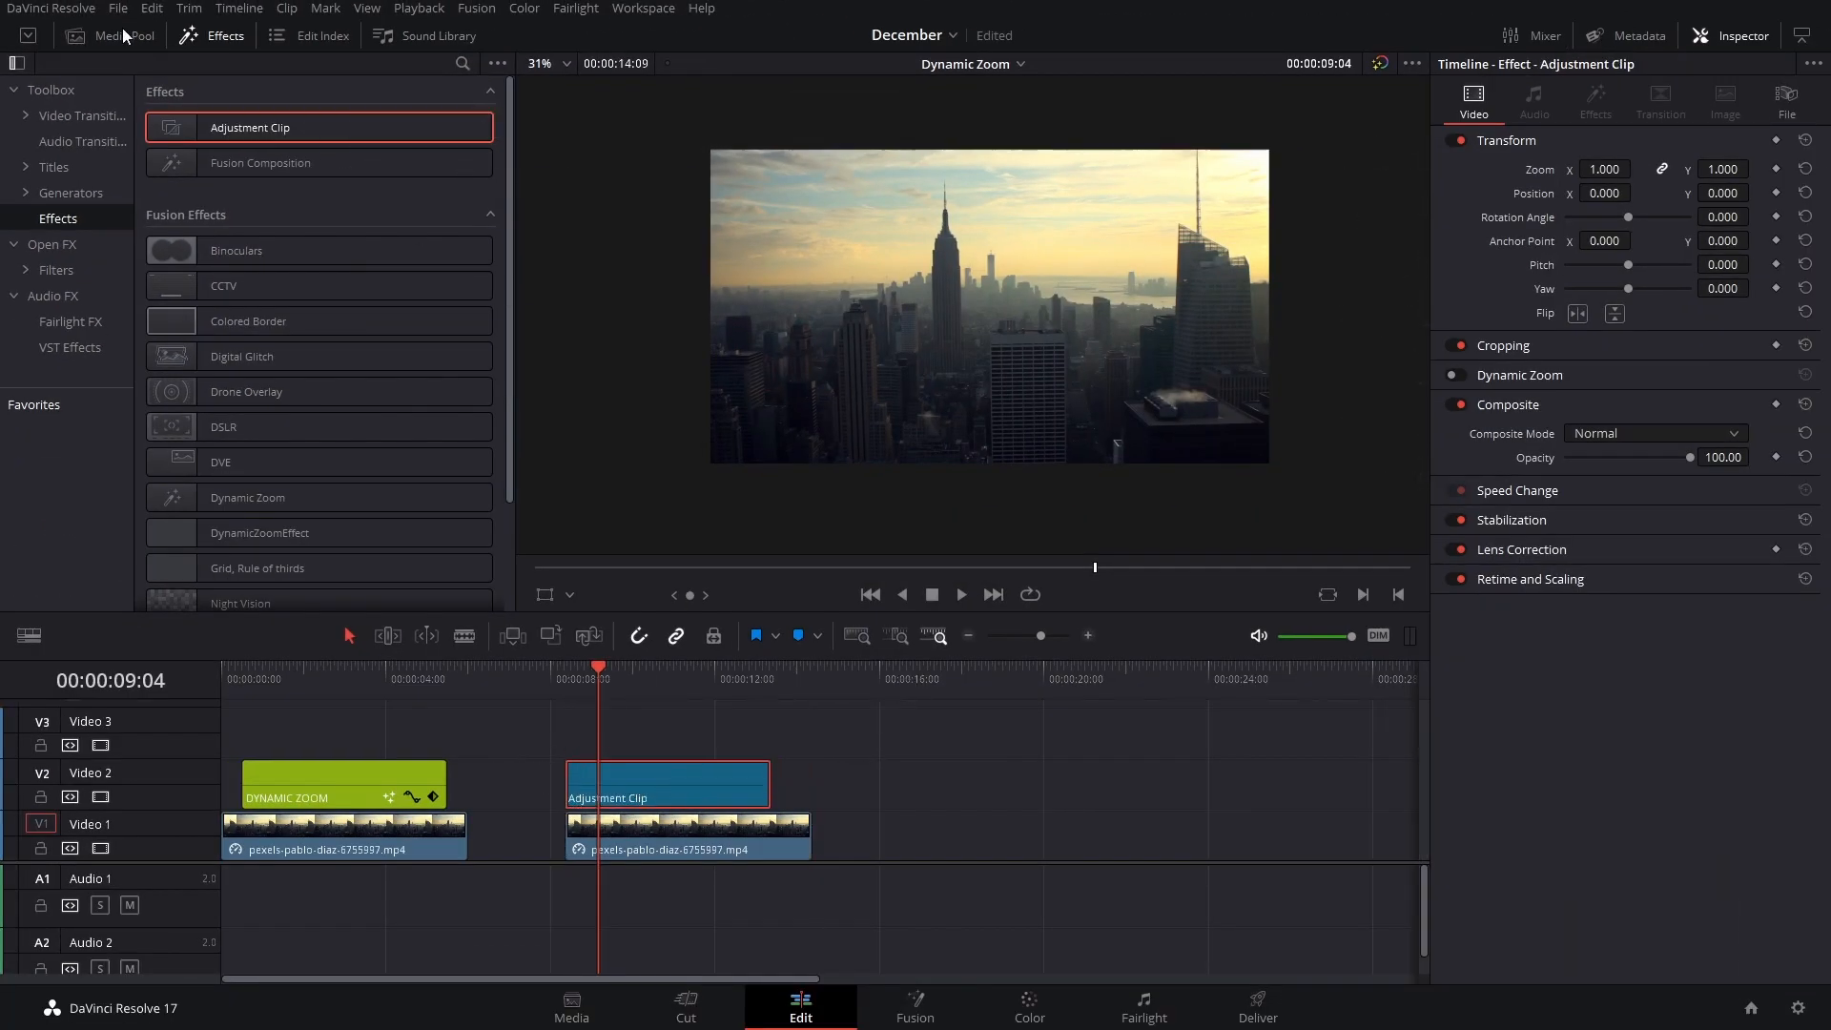
Rename the adjustment clip above the second city clip to 'DZ' in the Media Pool
click(120, 35)
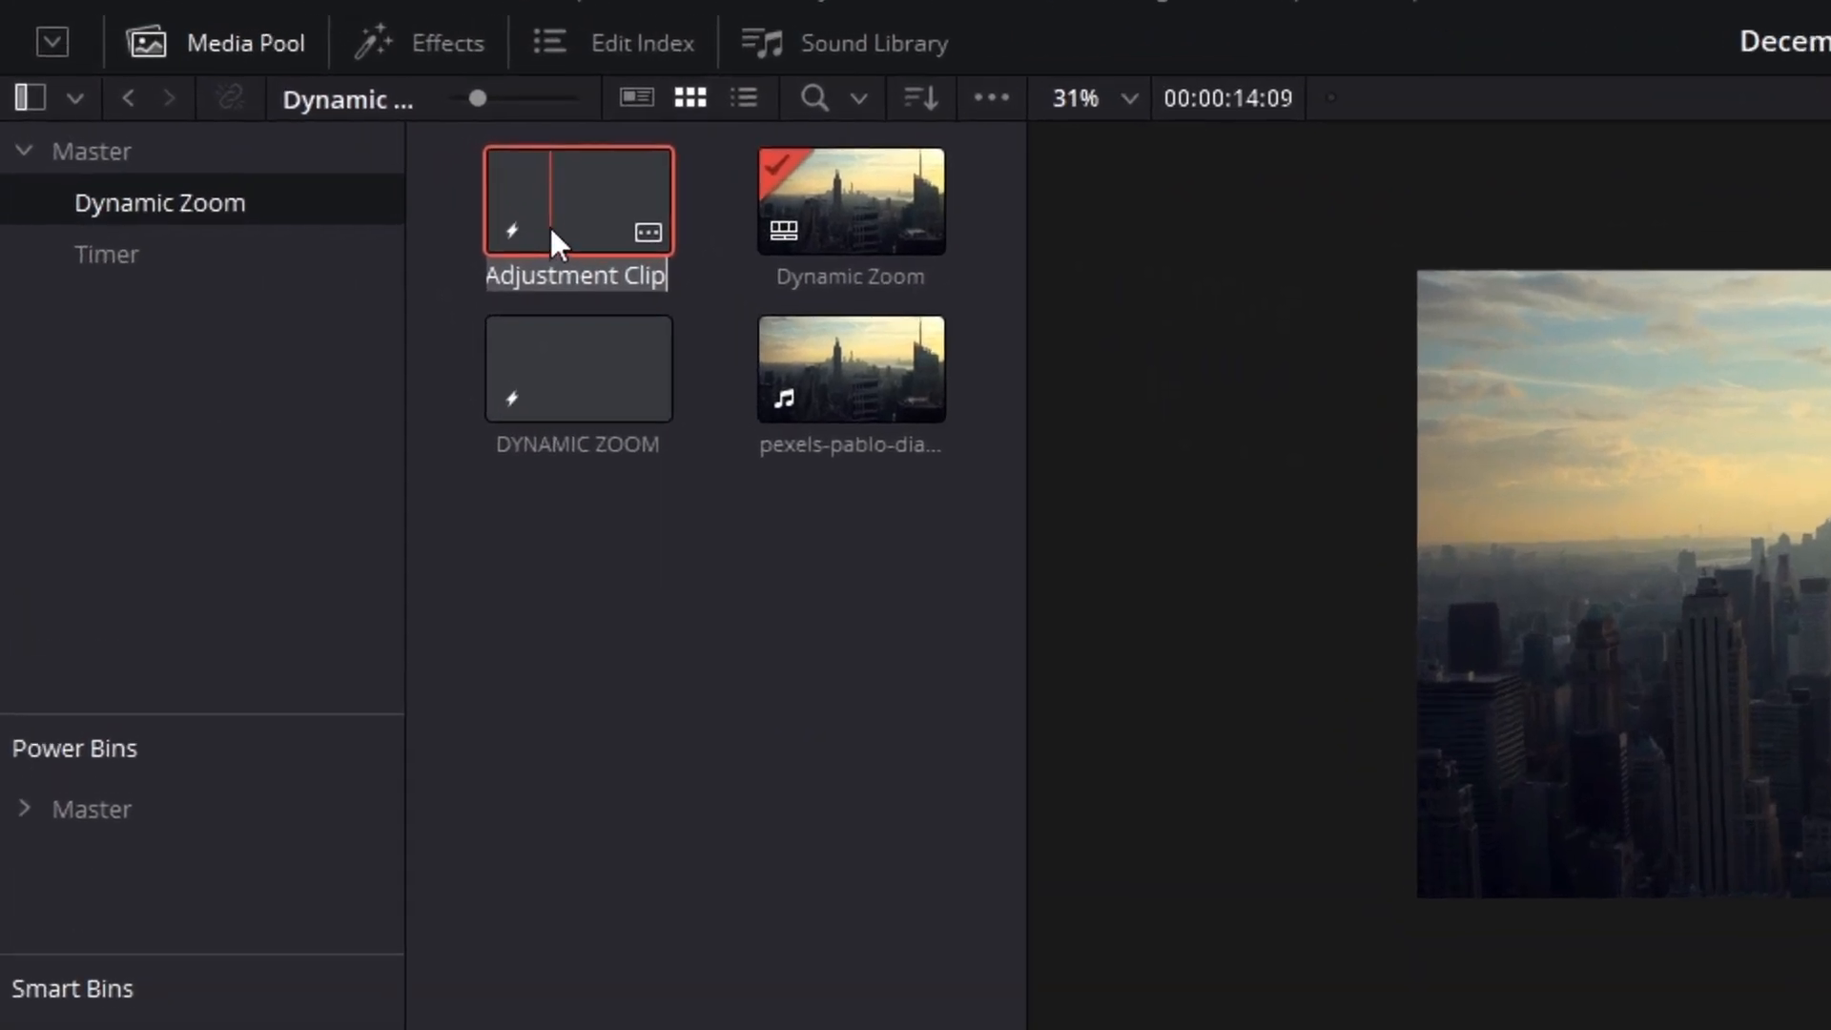
text(DZ)
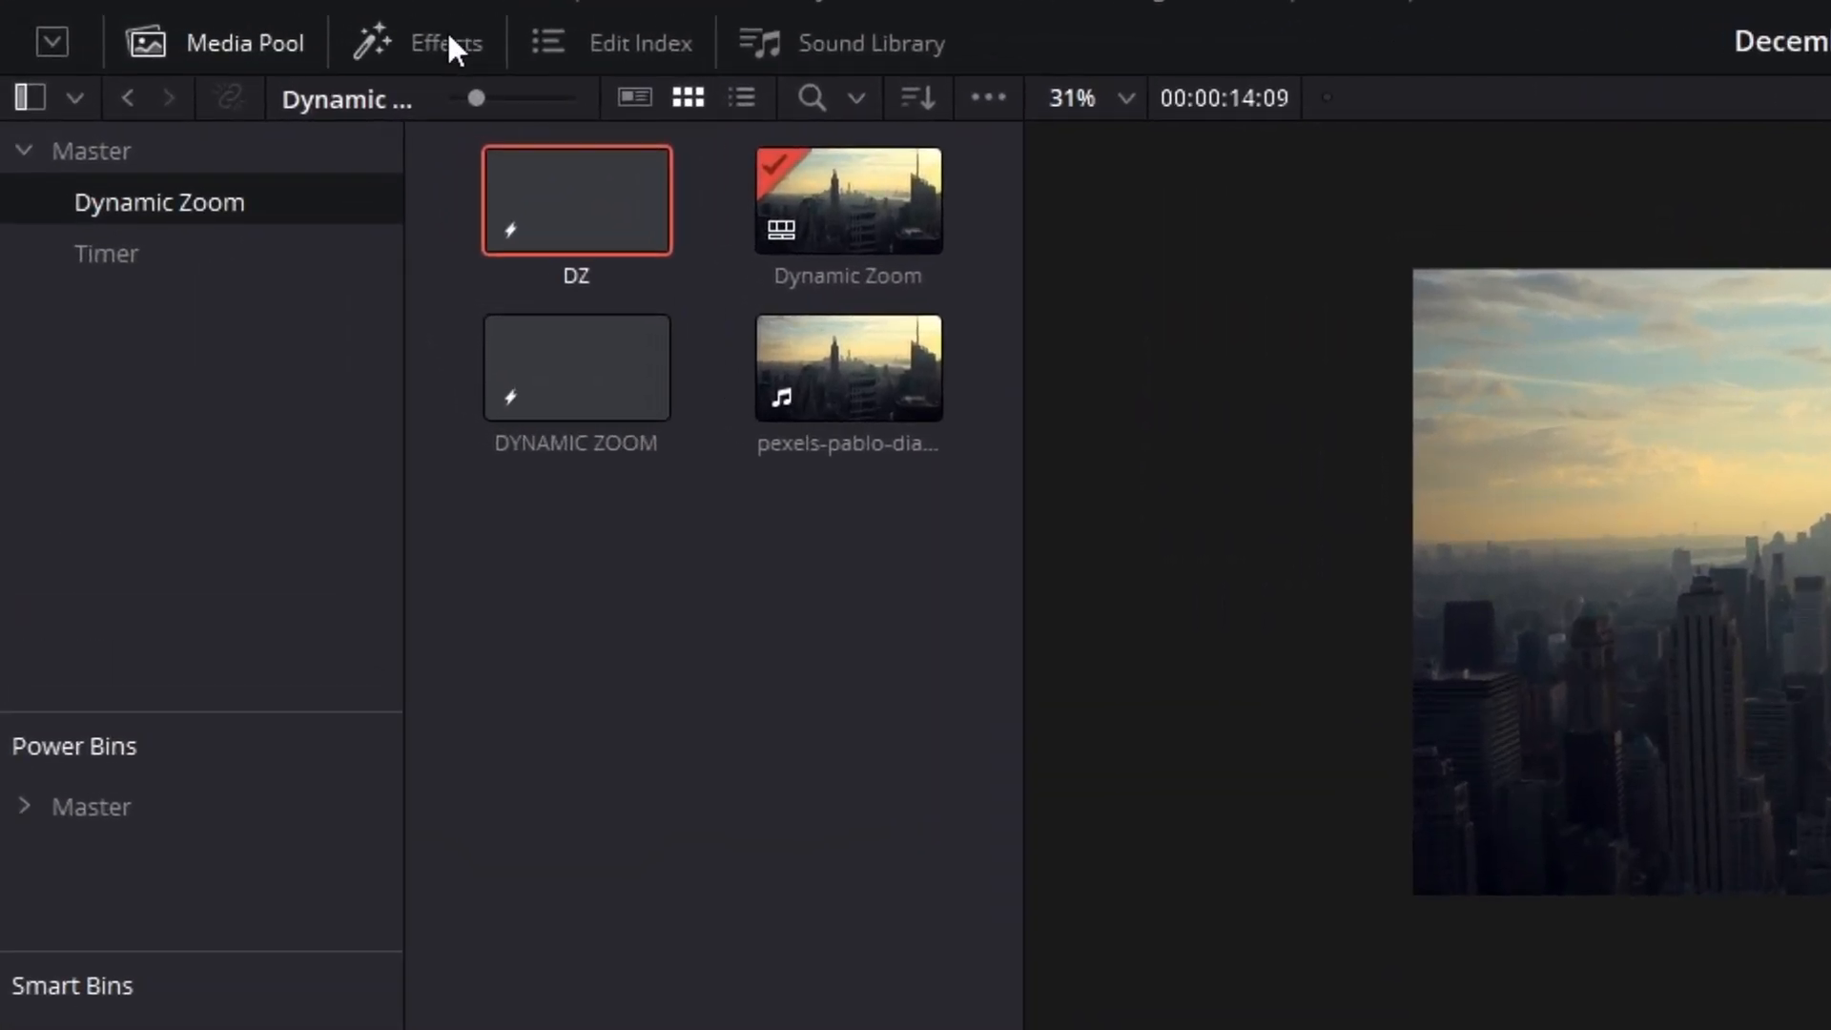
Apply Dynamic Zoom from Effects to the DZ clip and set its clip colour to orange
click(444, 44)
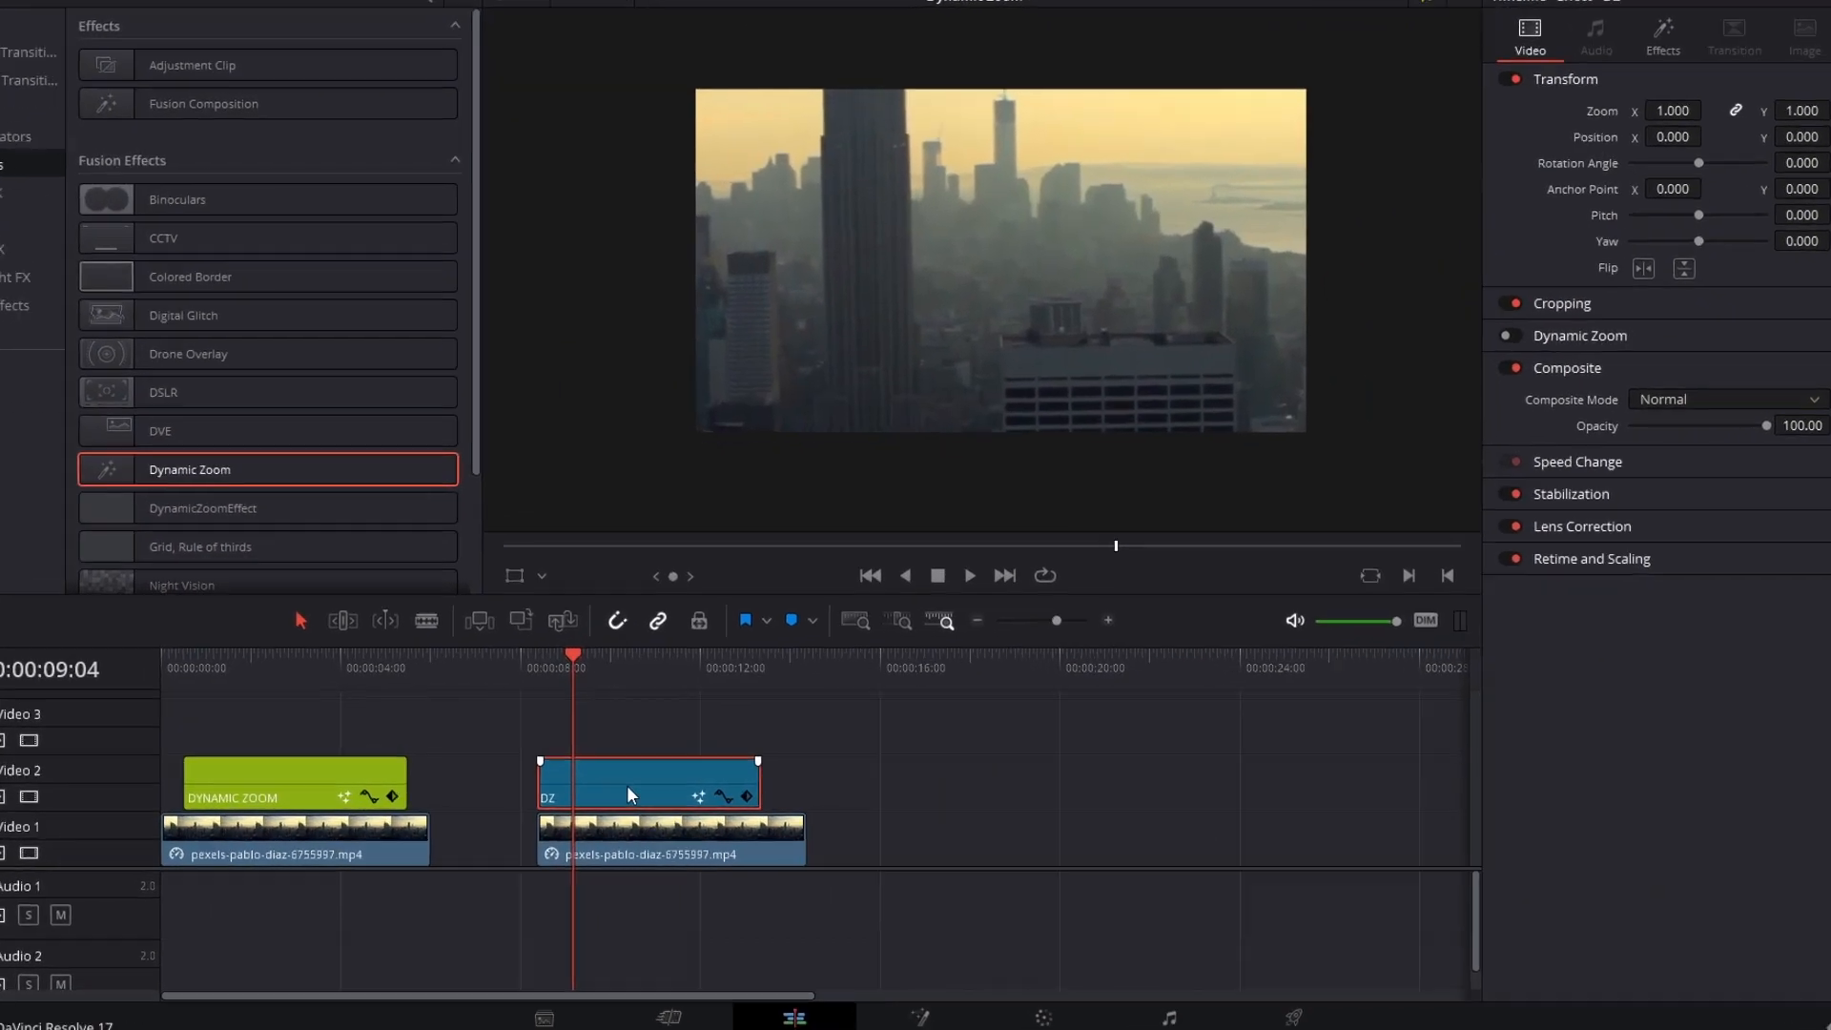
right_click(649, 782)
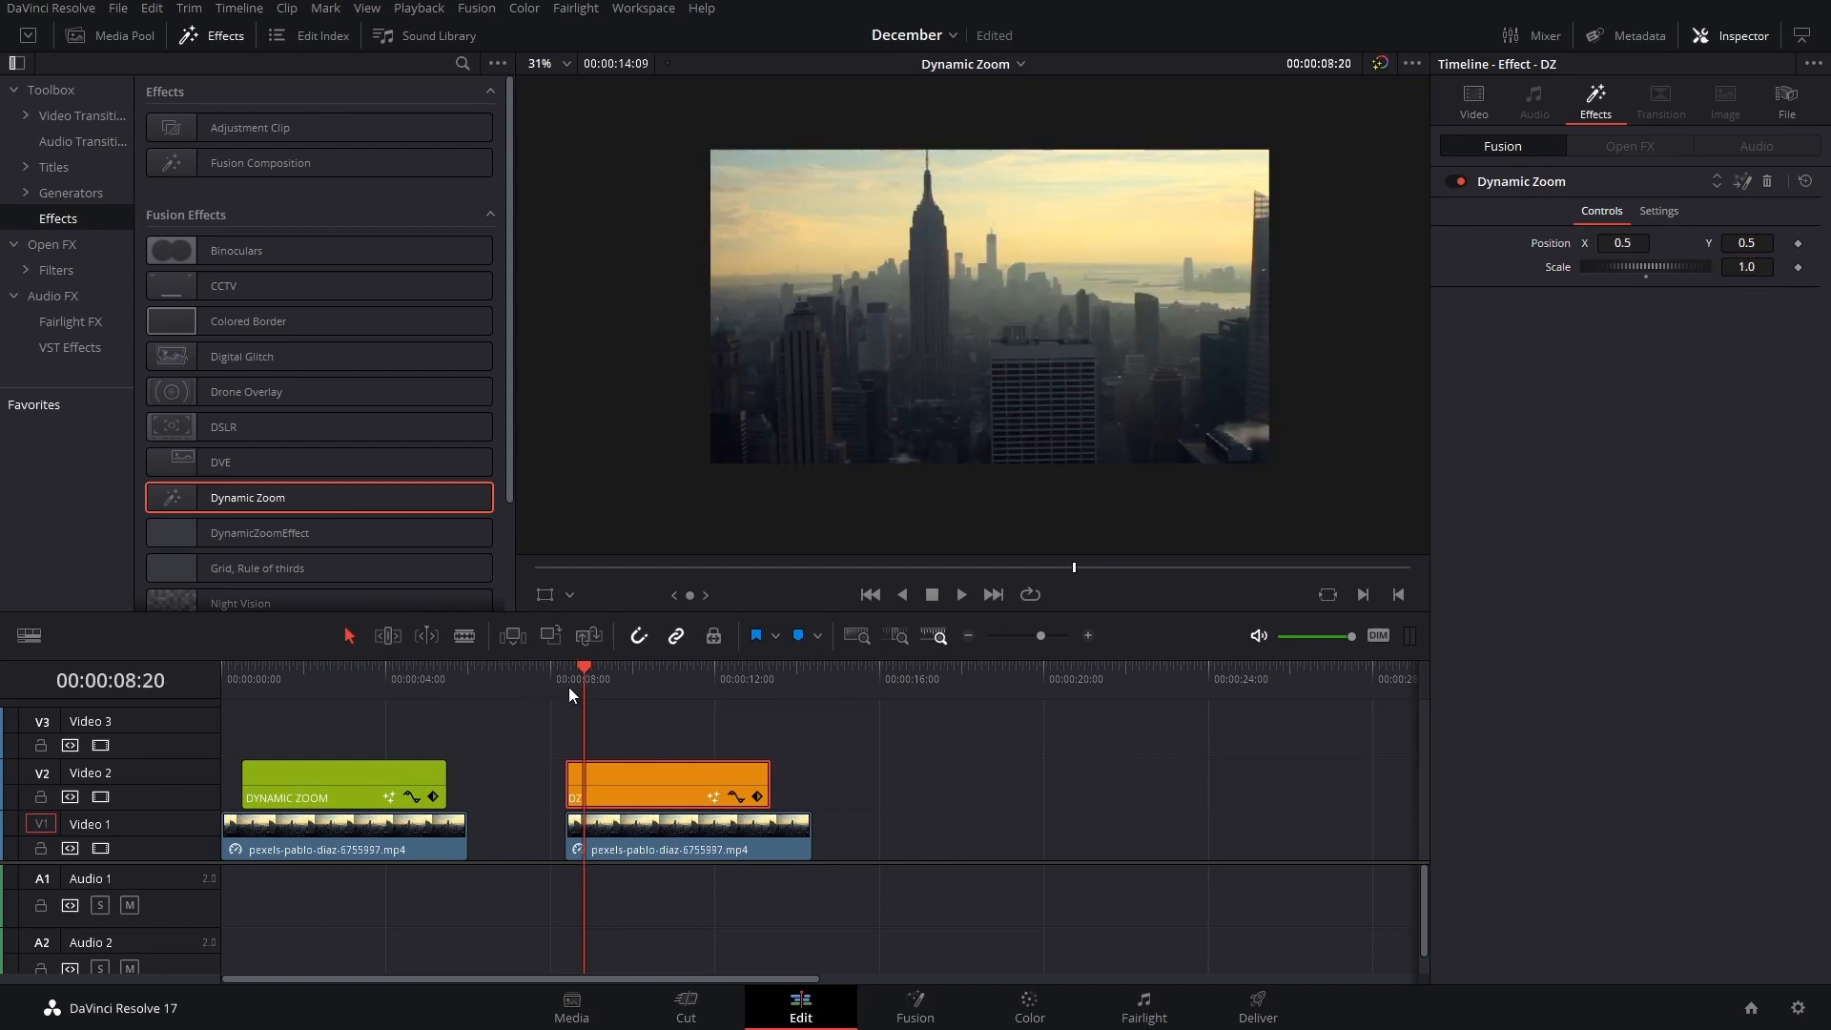
Park the playhead in the lengthened DZ clip and enable Fusion on-screen controls in the viewer
click(607, 672)
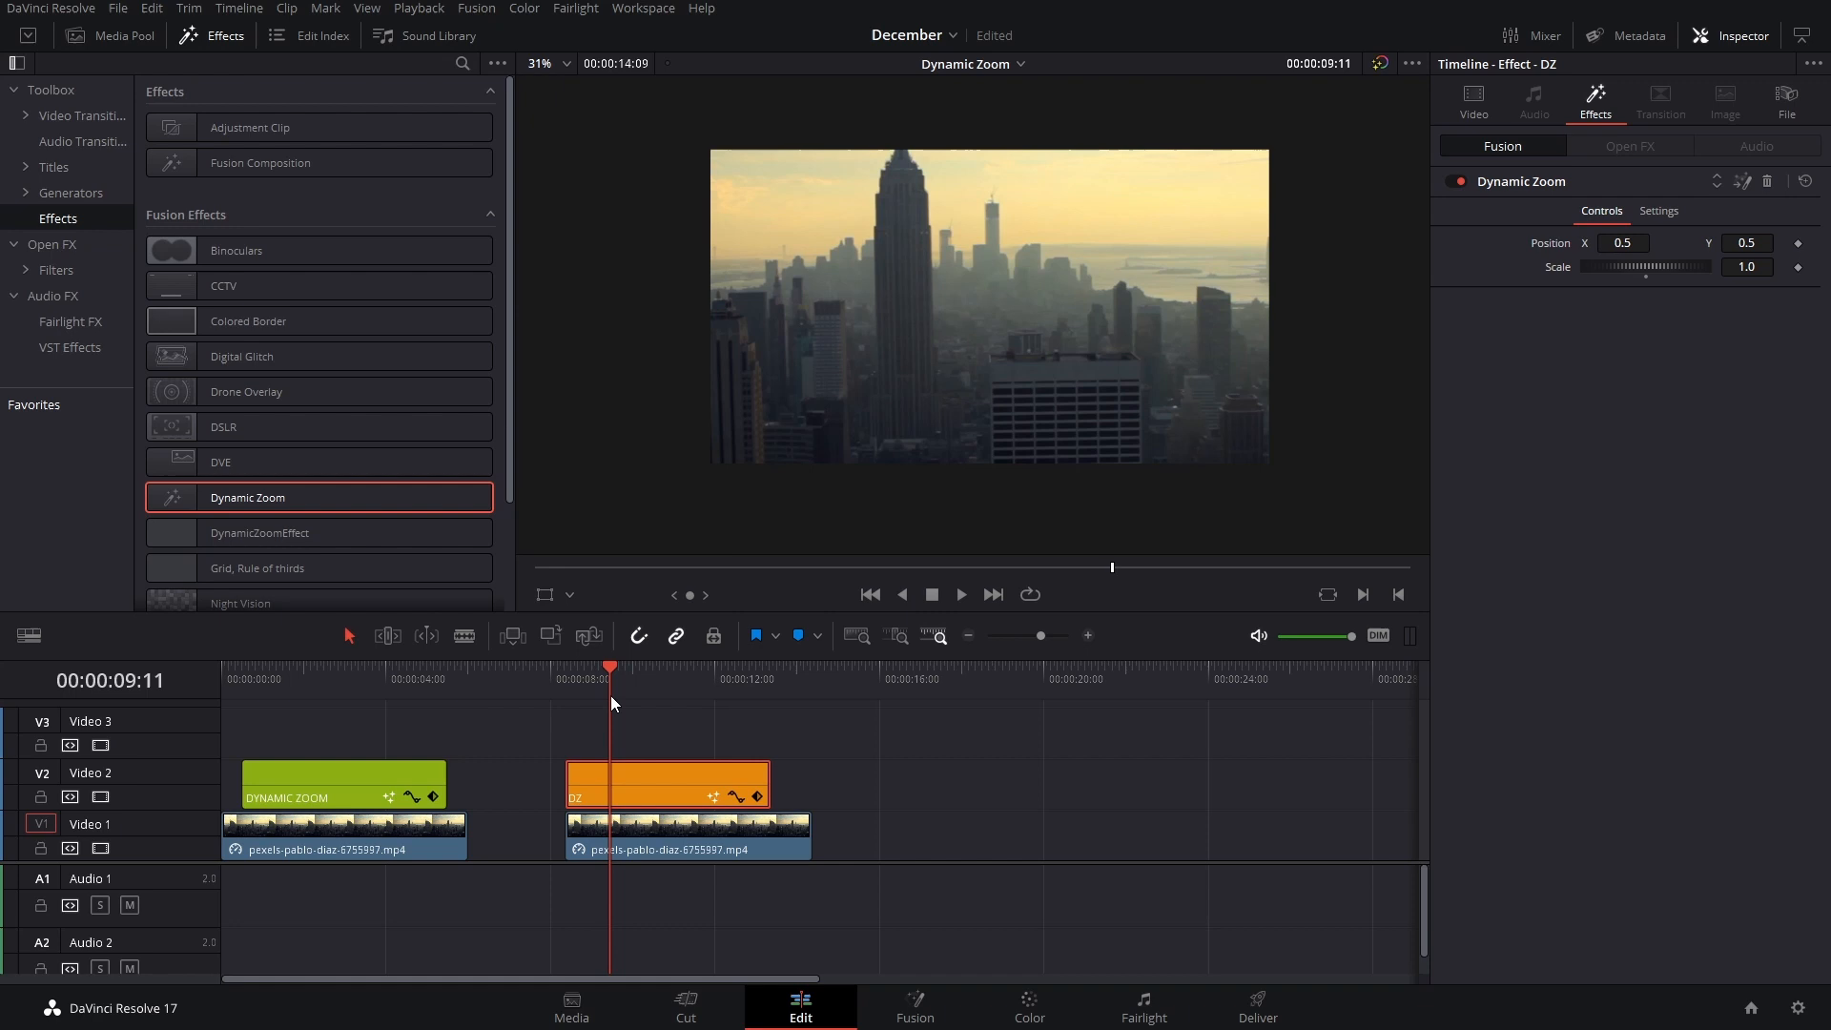
mouse_move(606, 767)
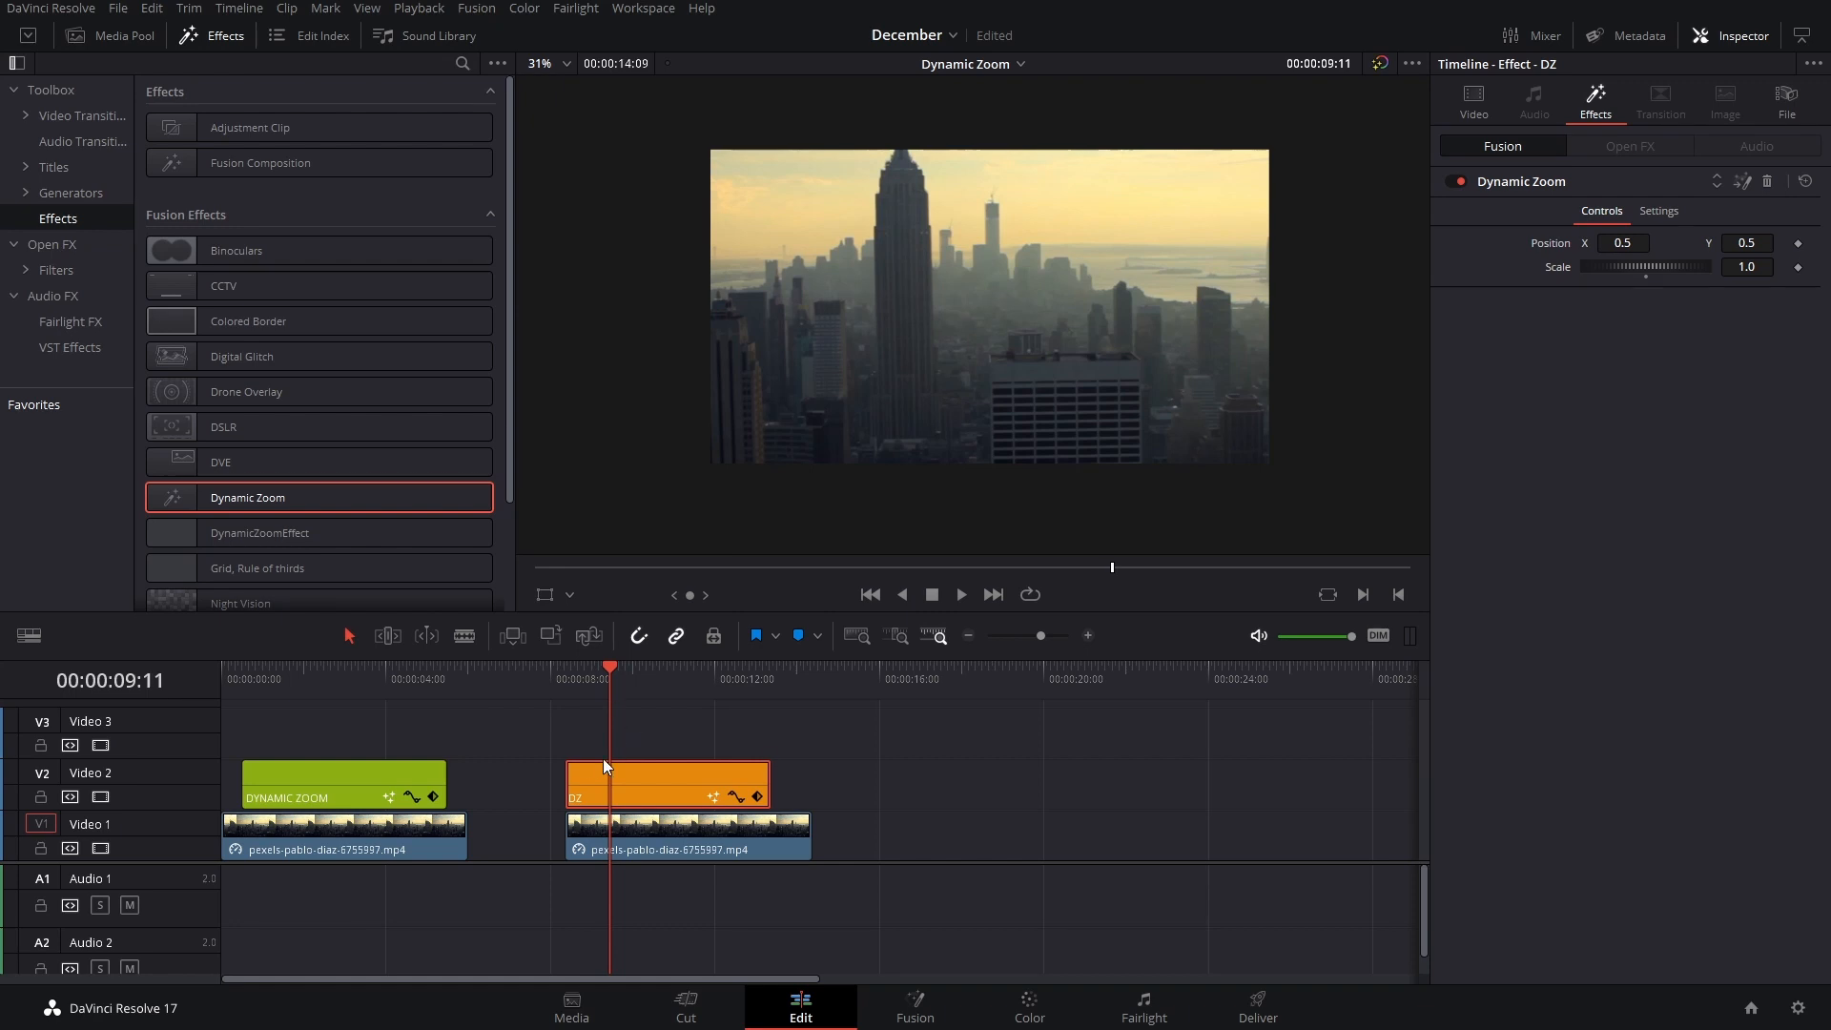
mouse_move(786, 782)
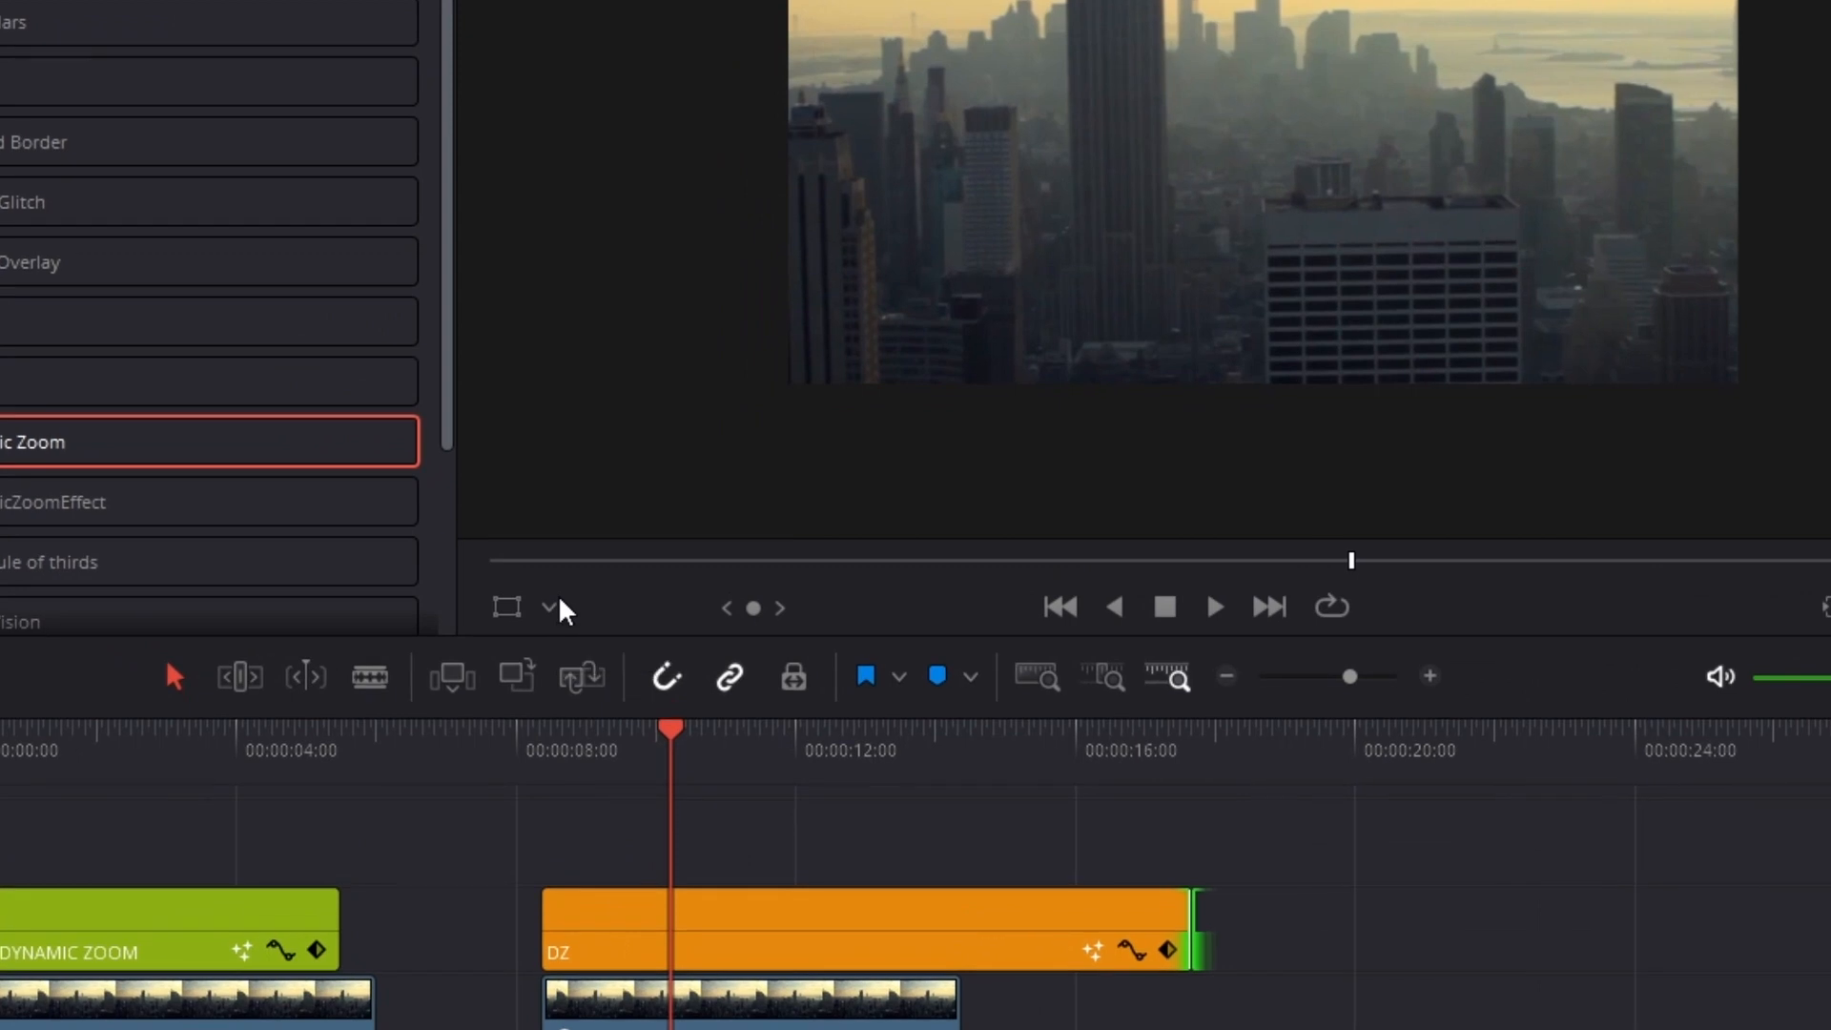
click(550, 607)
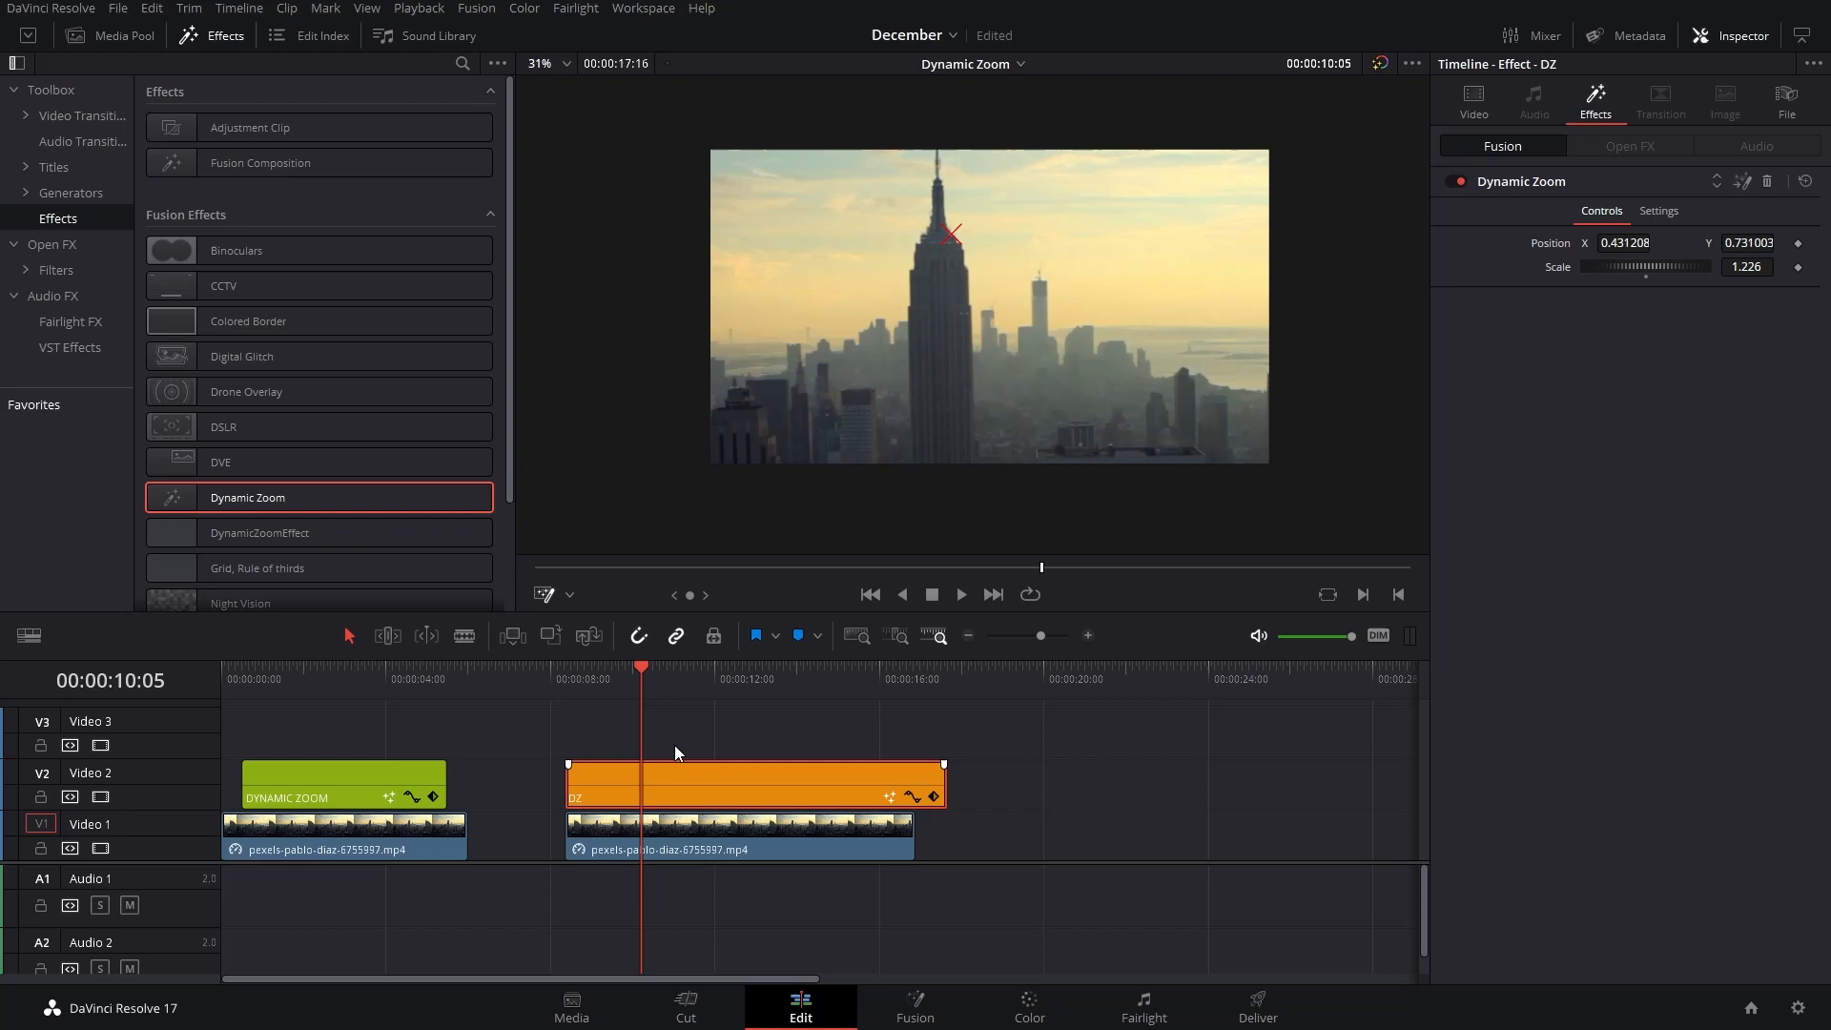
Keyframe Position and Scale at the start, then Position 0.430003 and Scale 2.176 further in
click(686, 666)
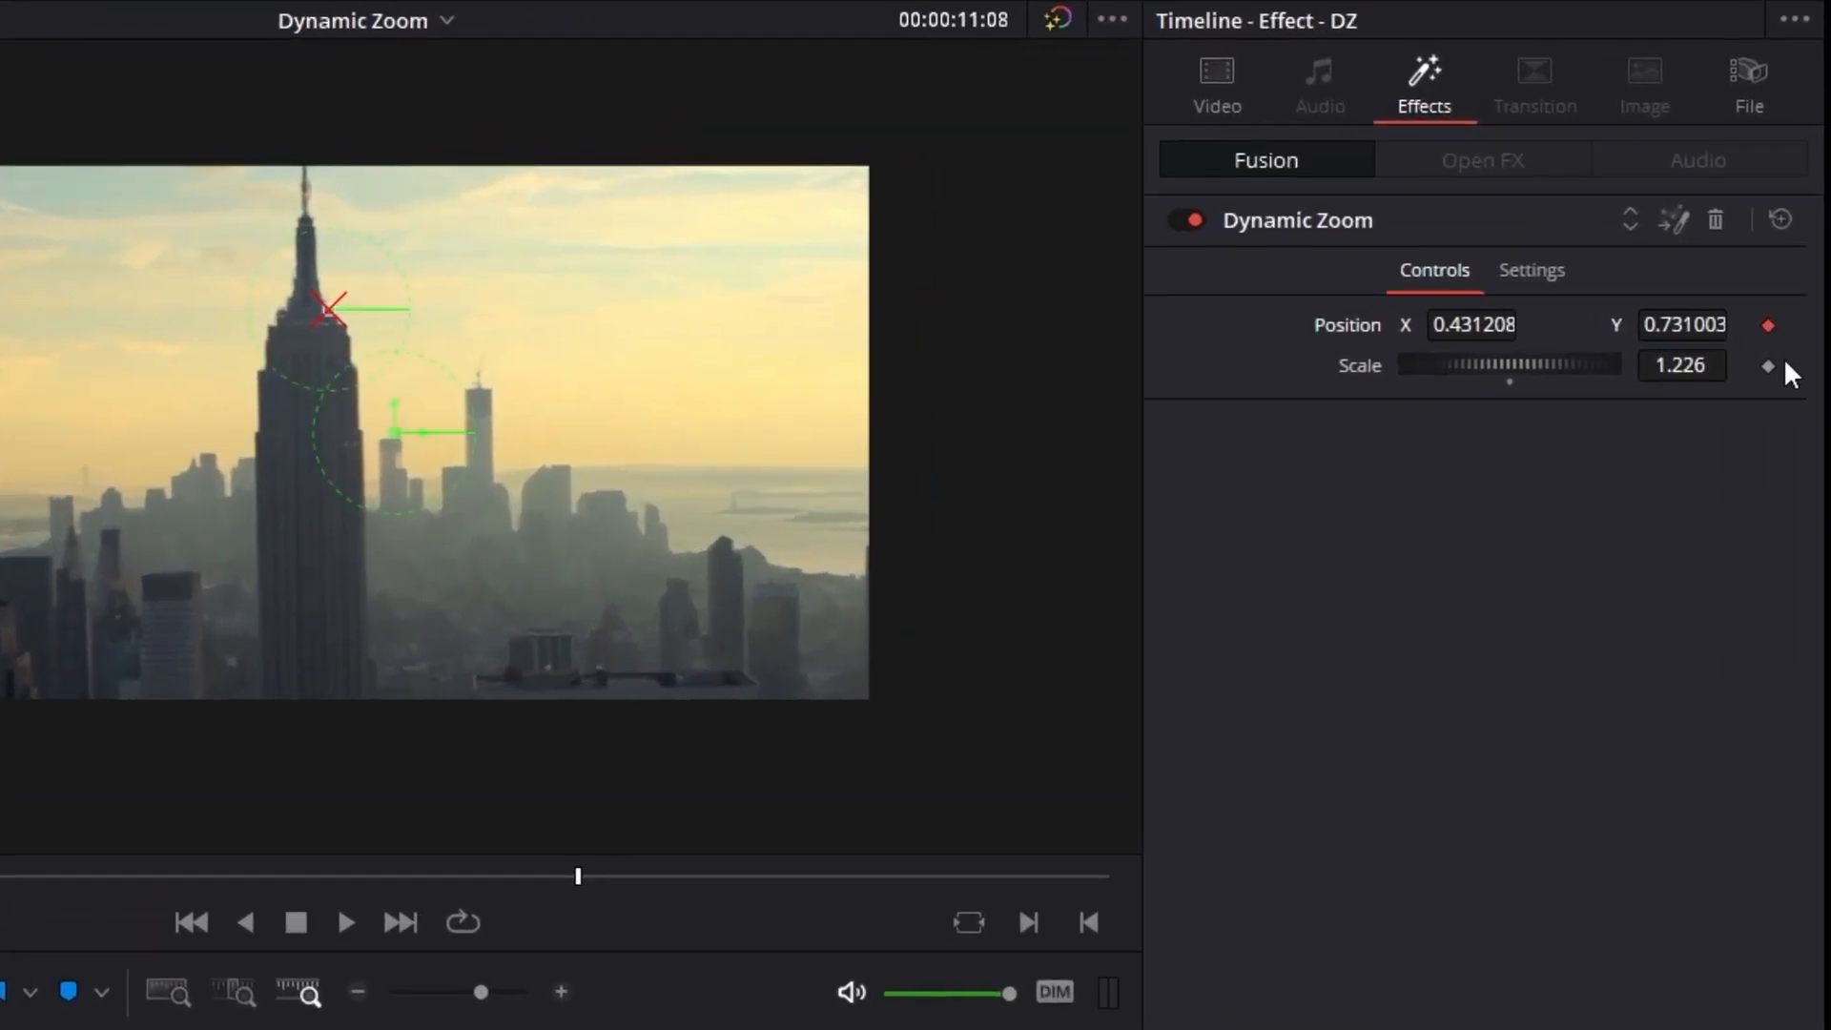
click(1766, 366)
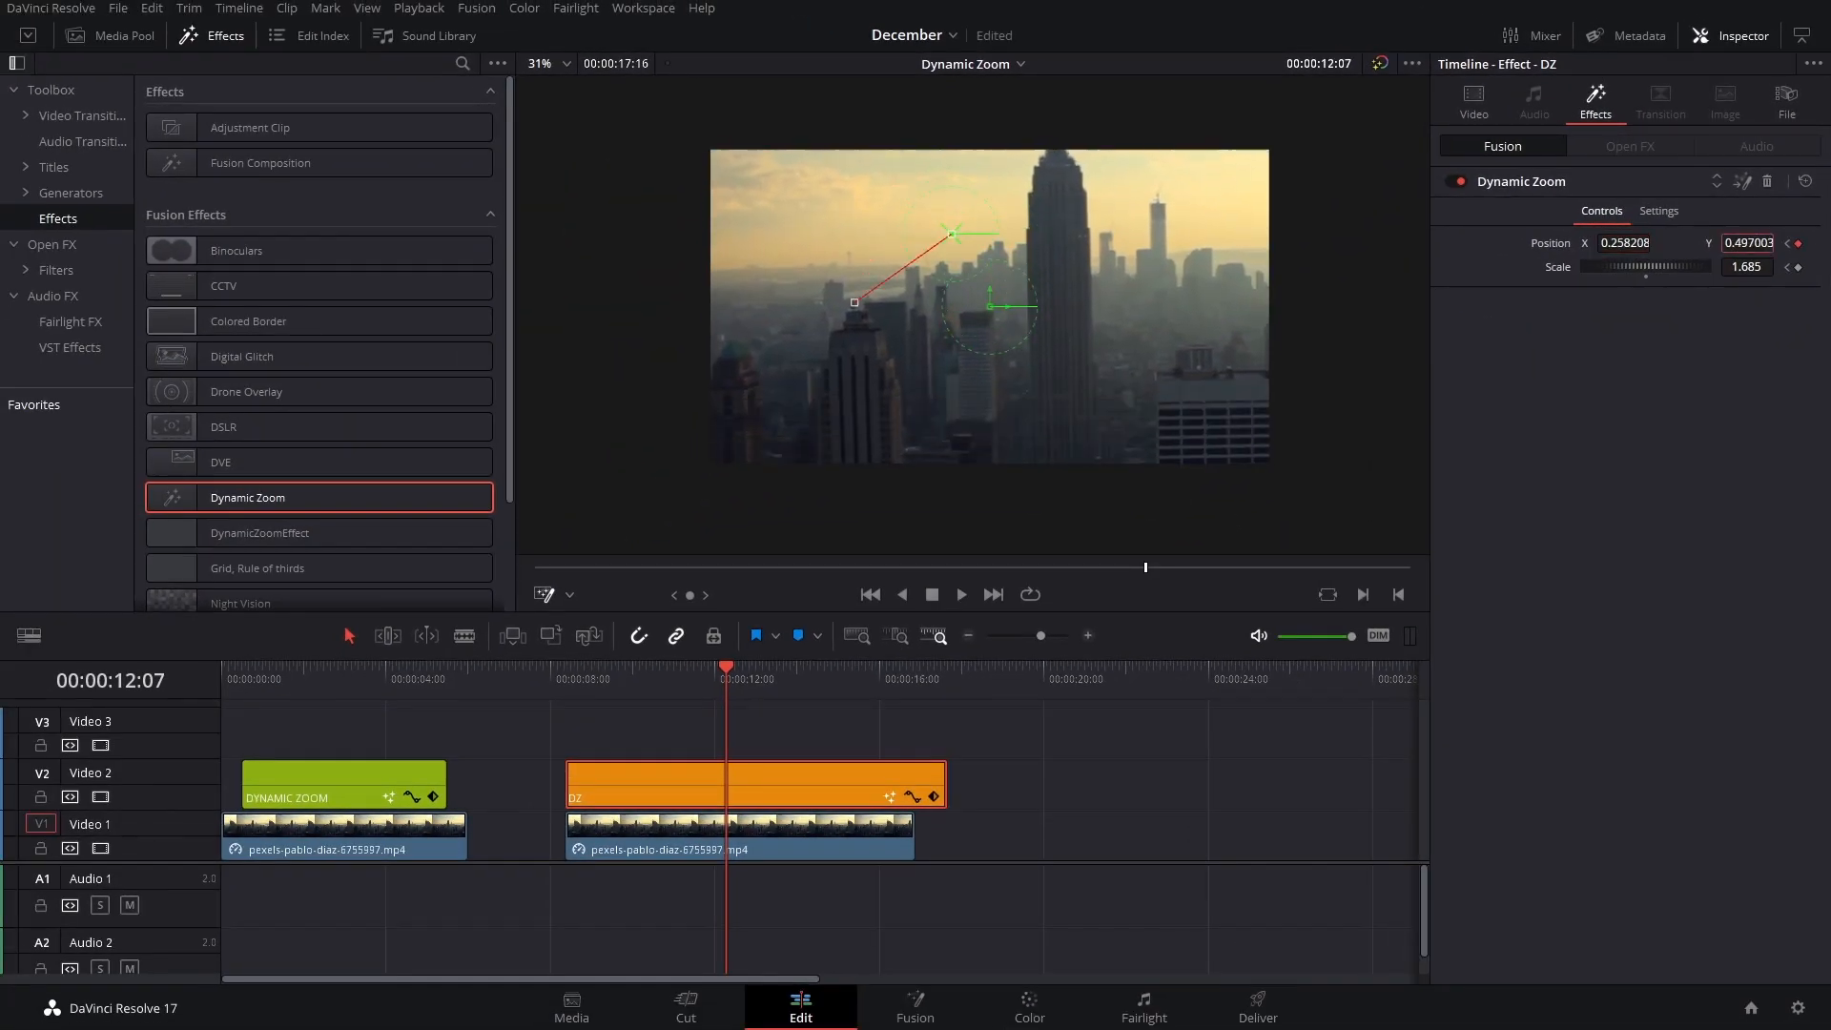
text(0.430003)
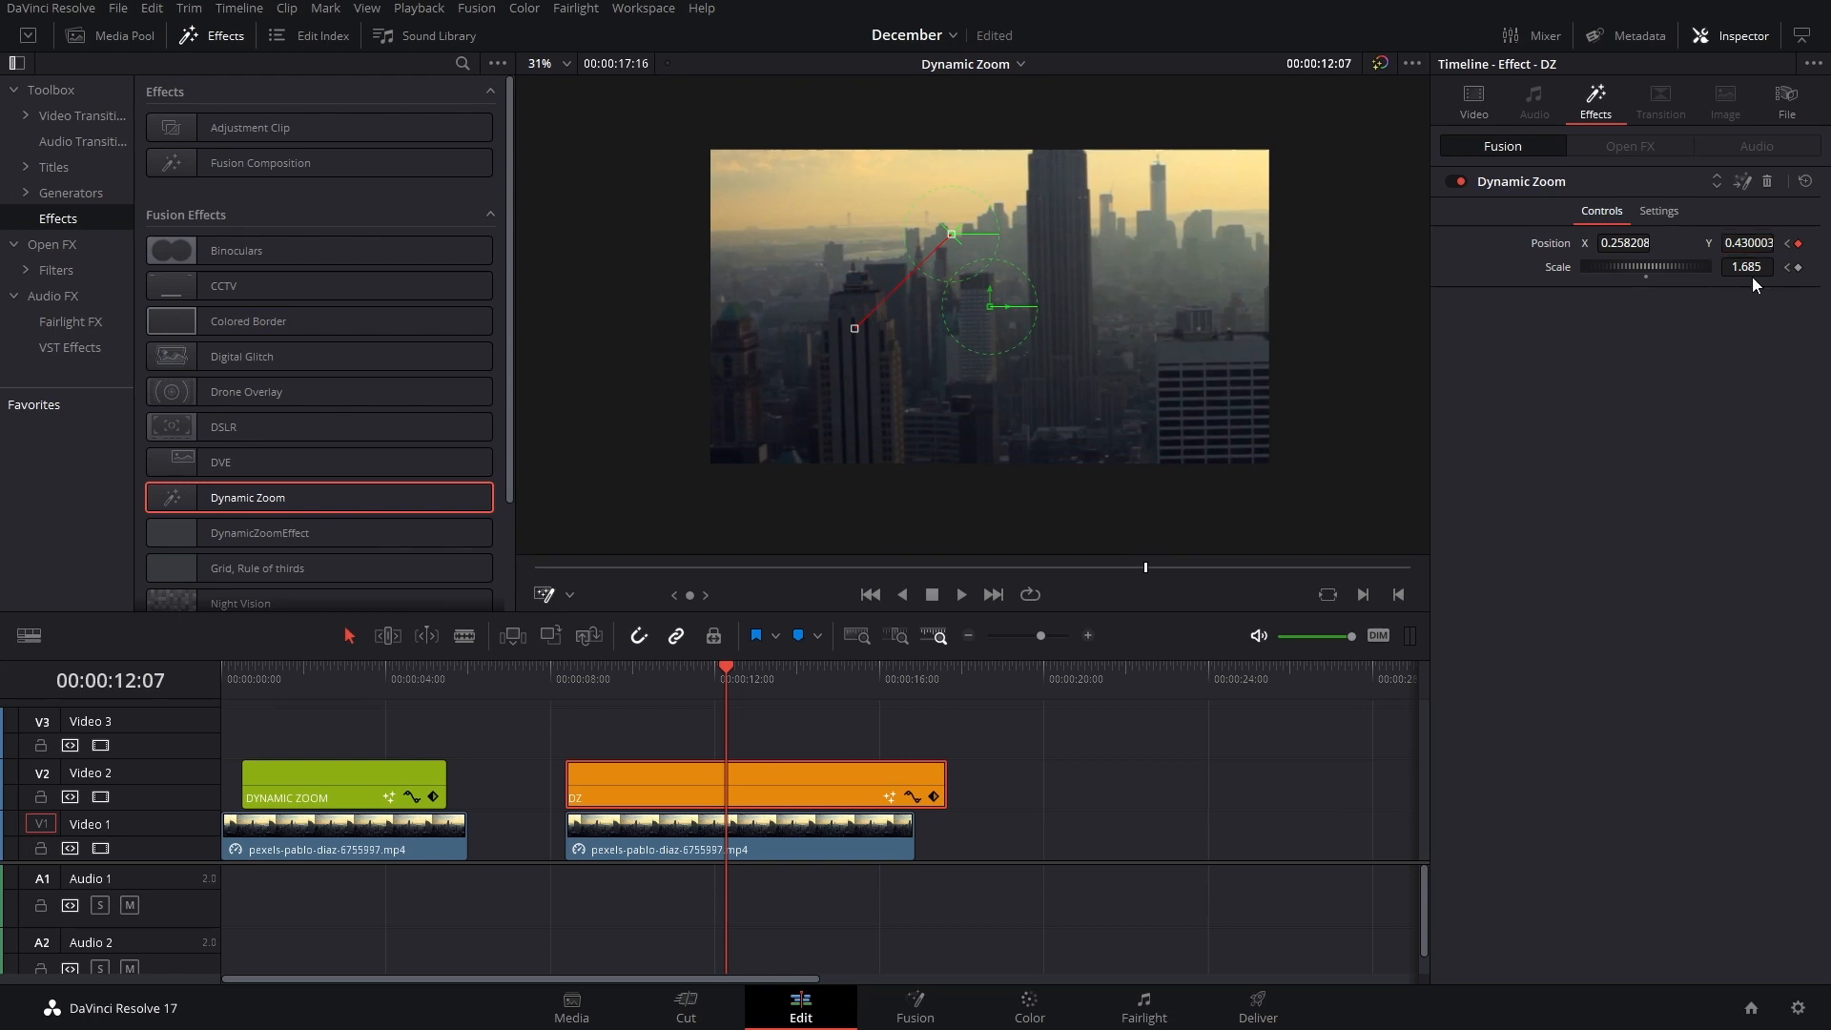
drag(1646, 267, 1694, 267)
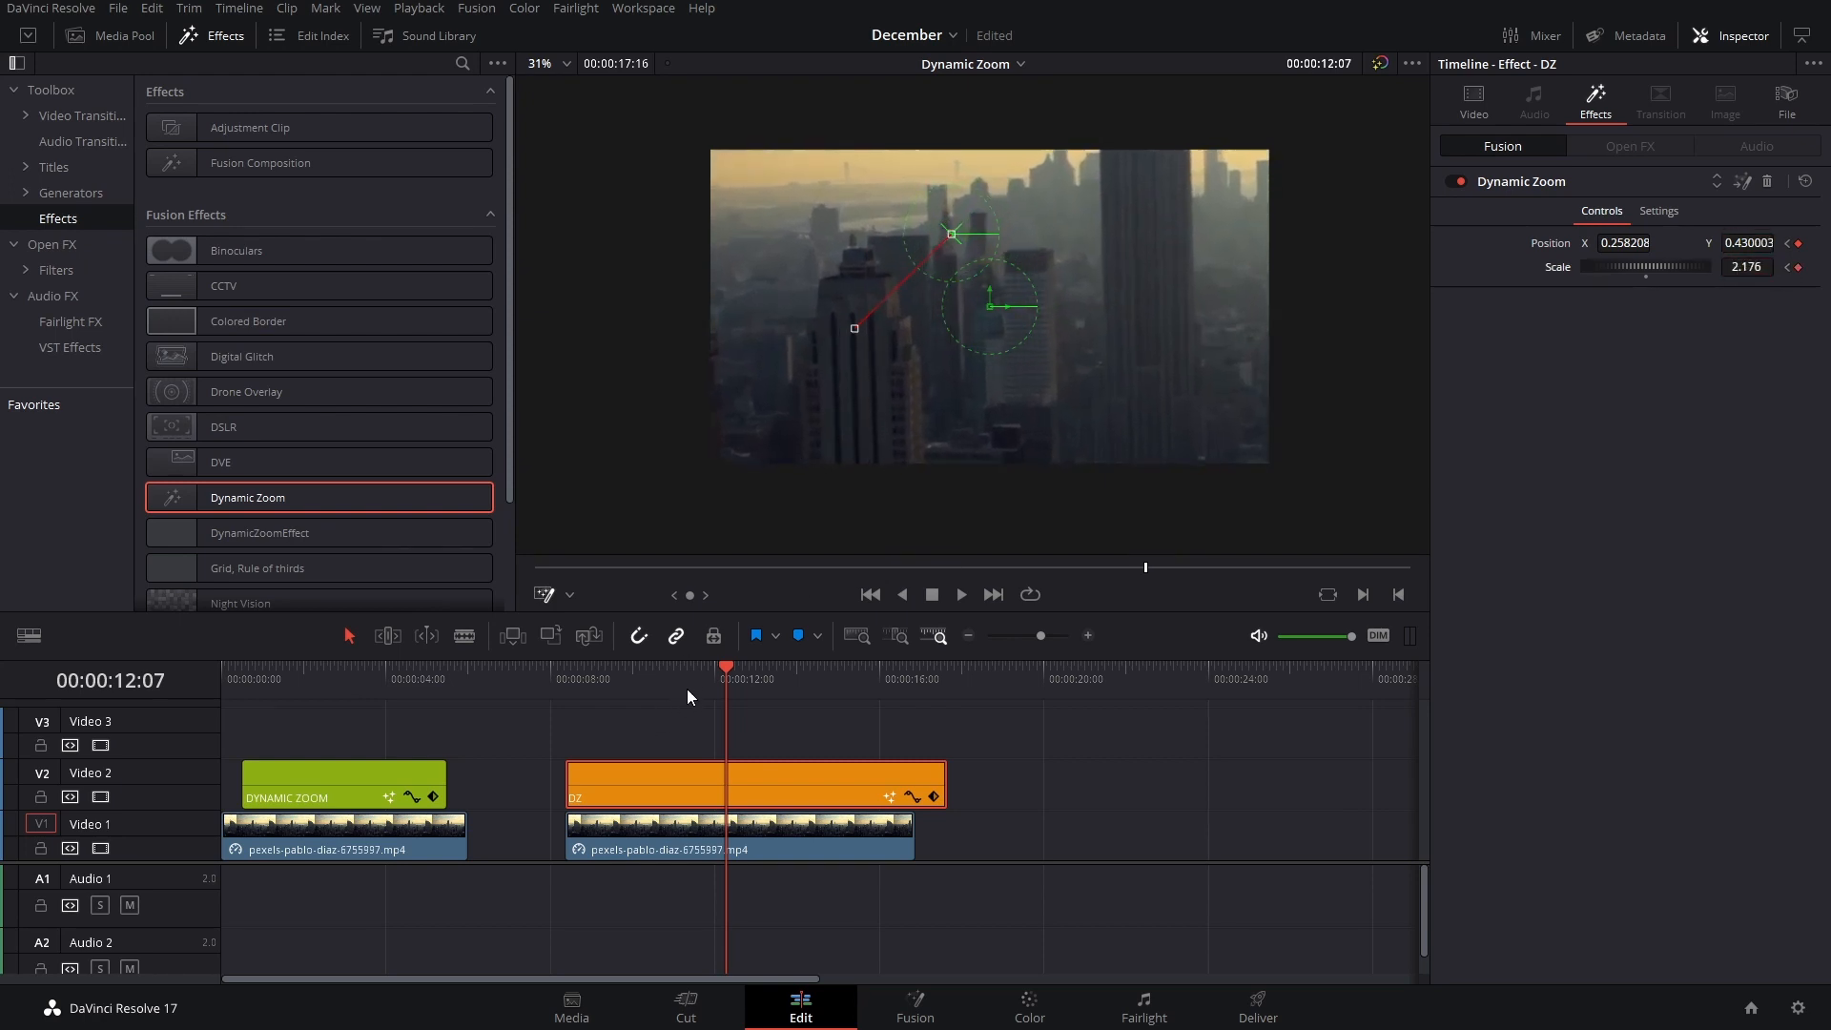
click(584, 668)
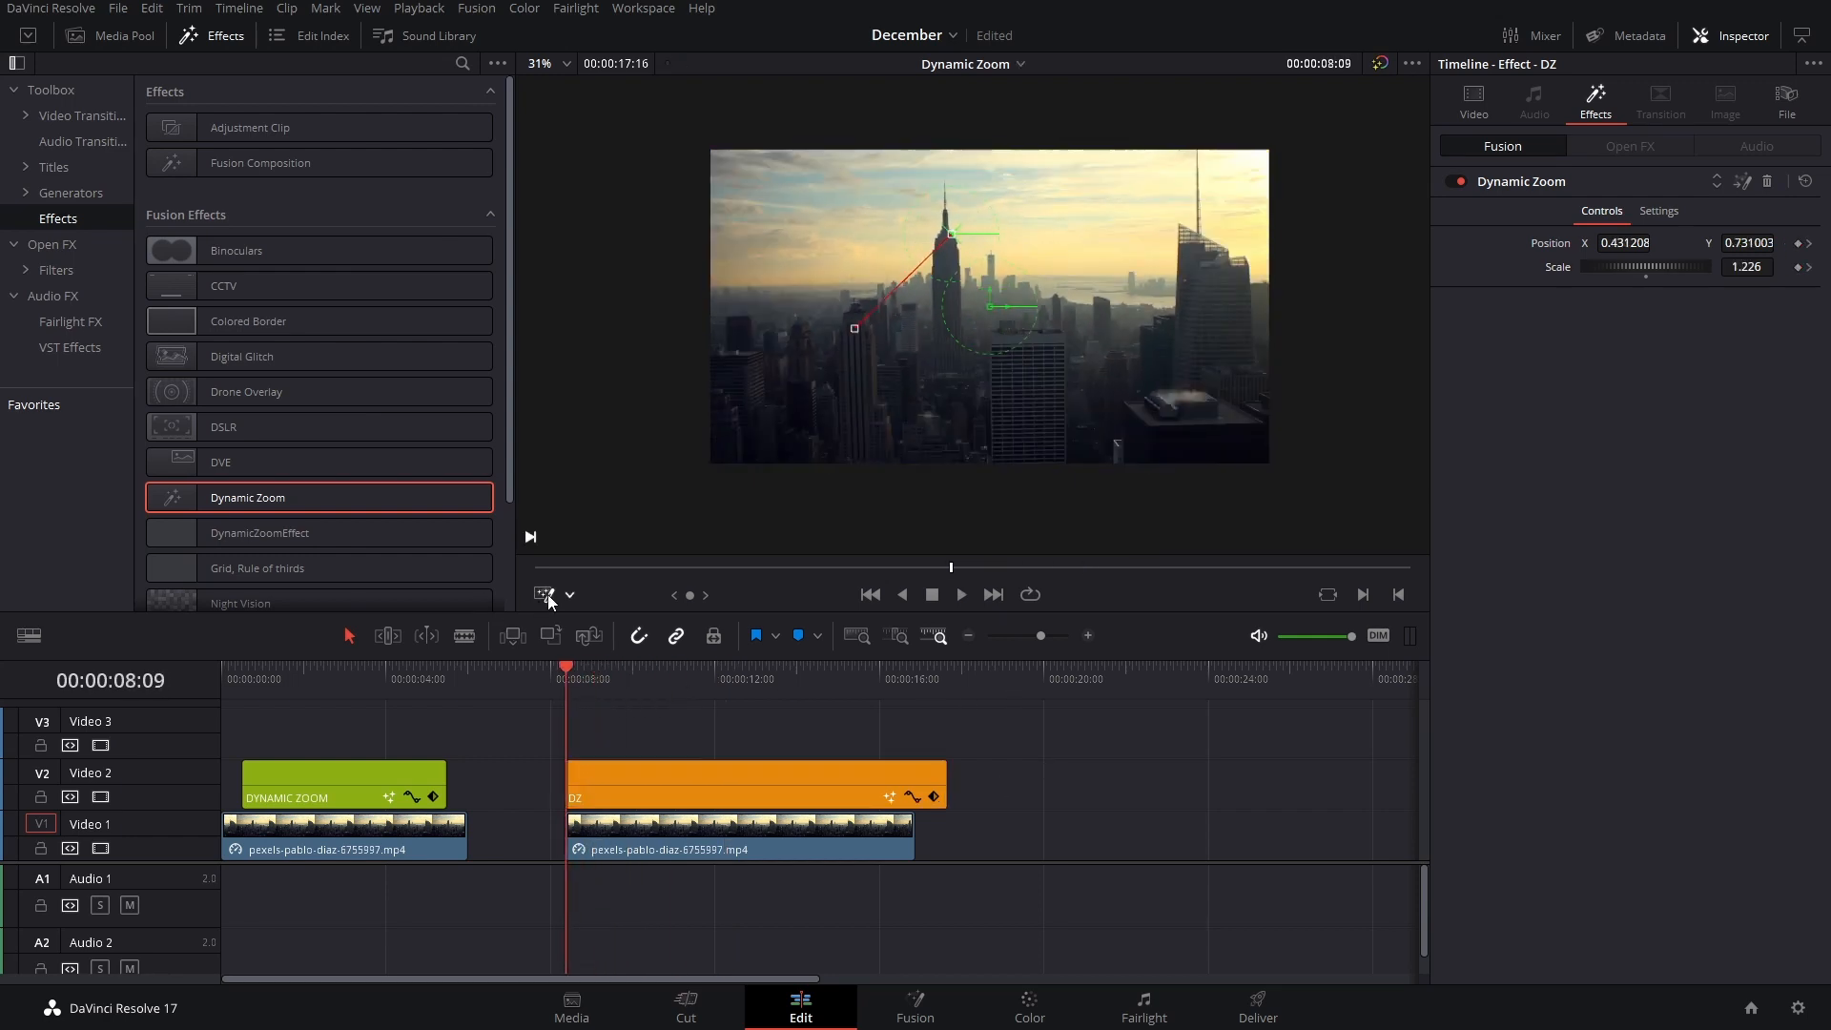
Hide the Dynamic Zoom overlay in the viewer before trimming the DZ clip
click(959, 595)
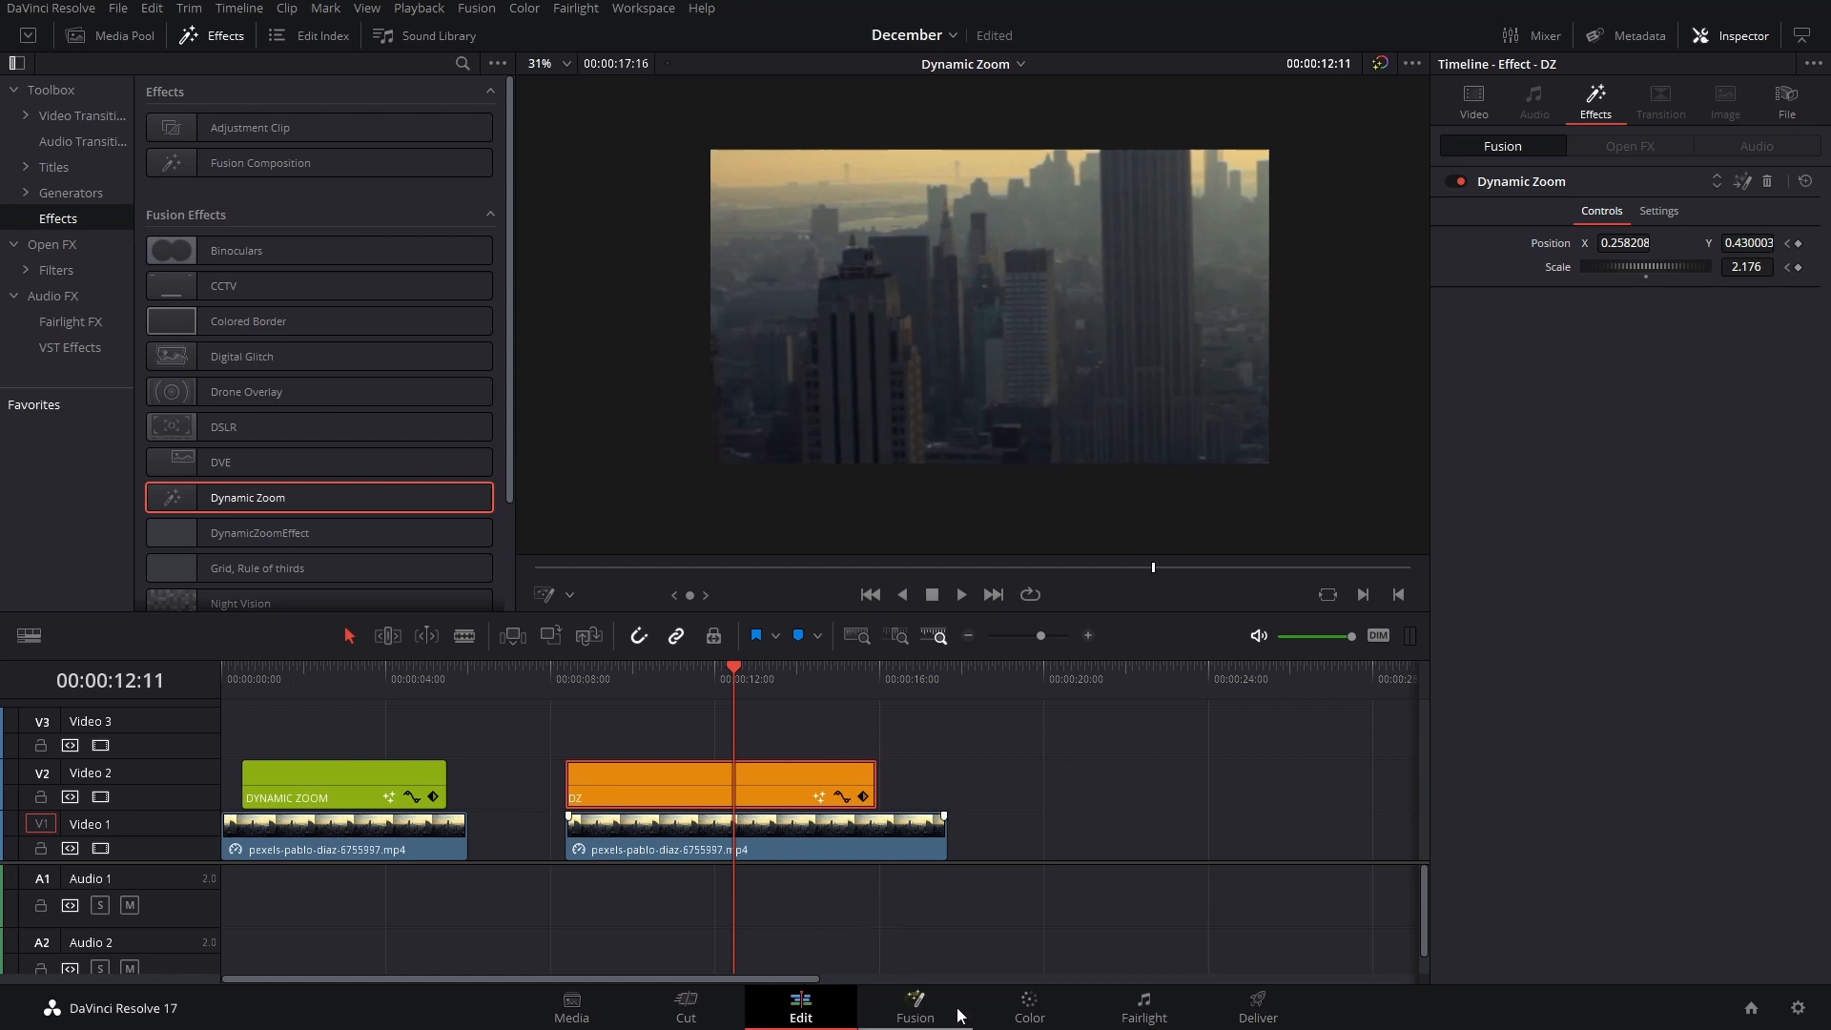
Show Dynamic Zoom under Templates > Edit > Effects on the Fusion page
click(914, 1008)
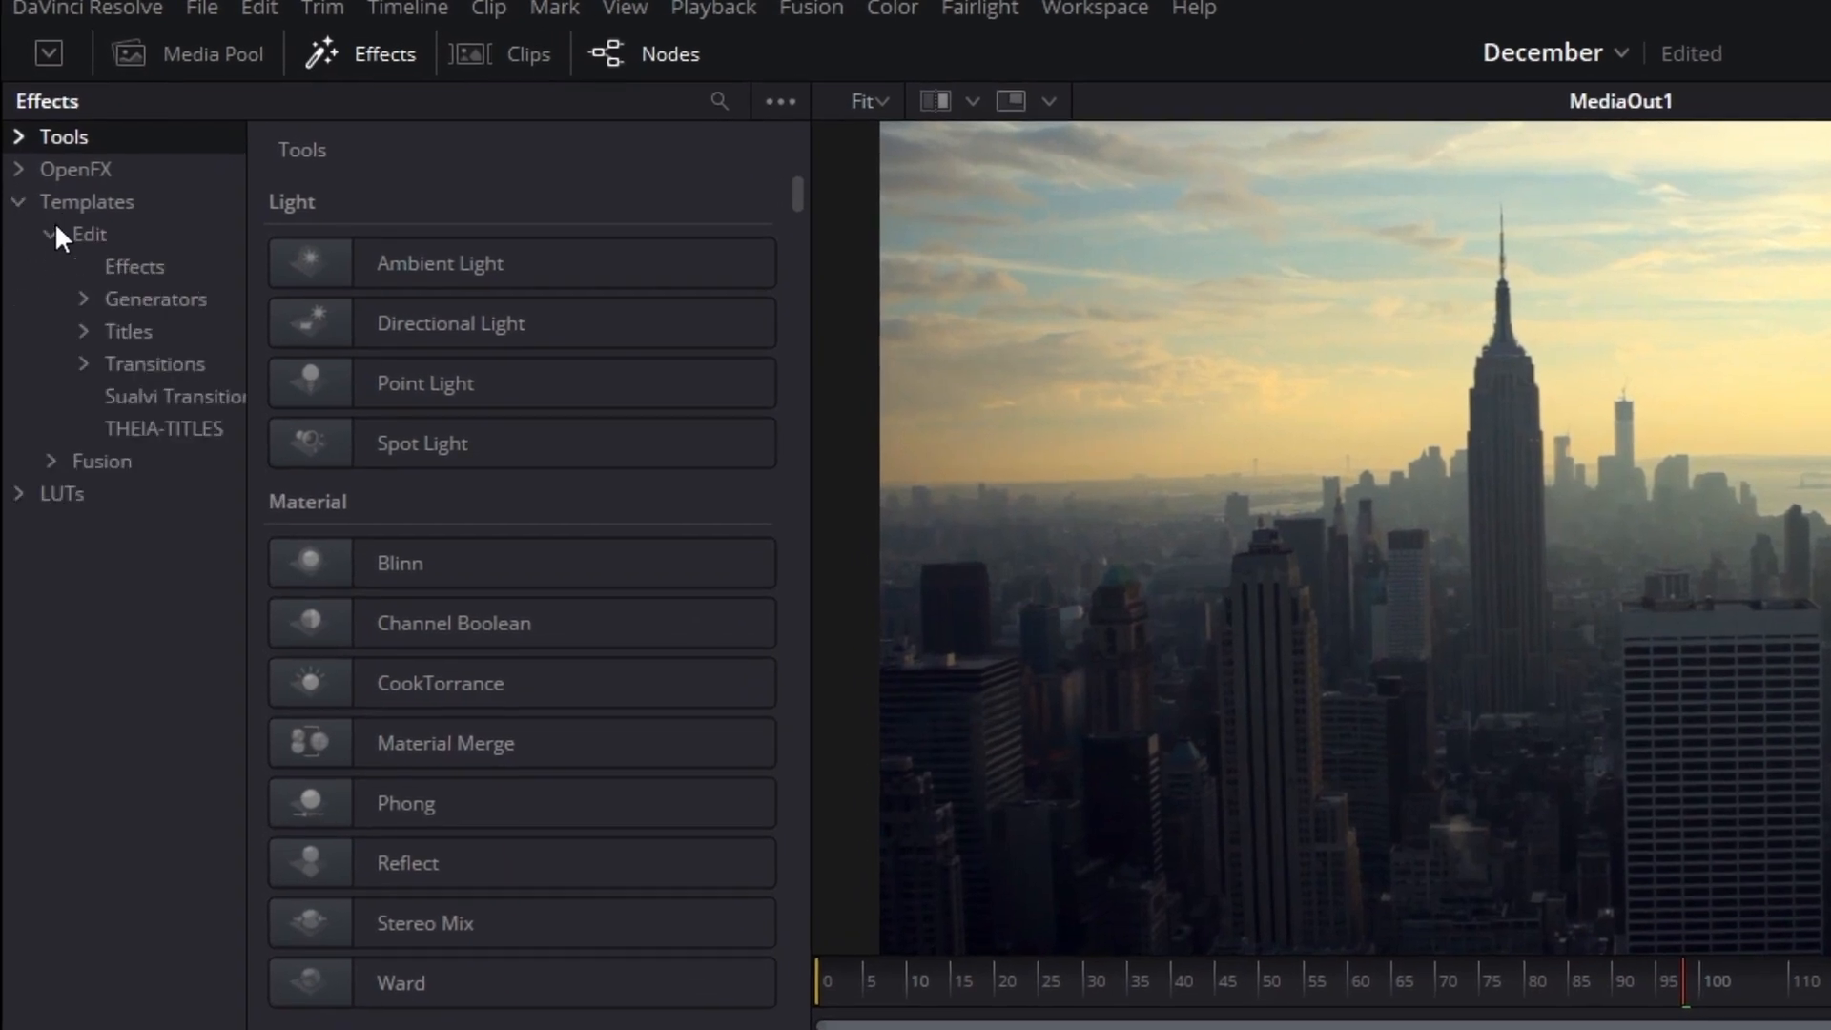
click(134, 267)
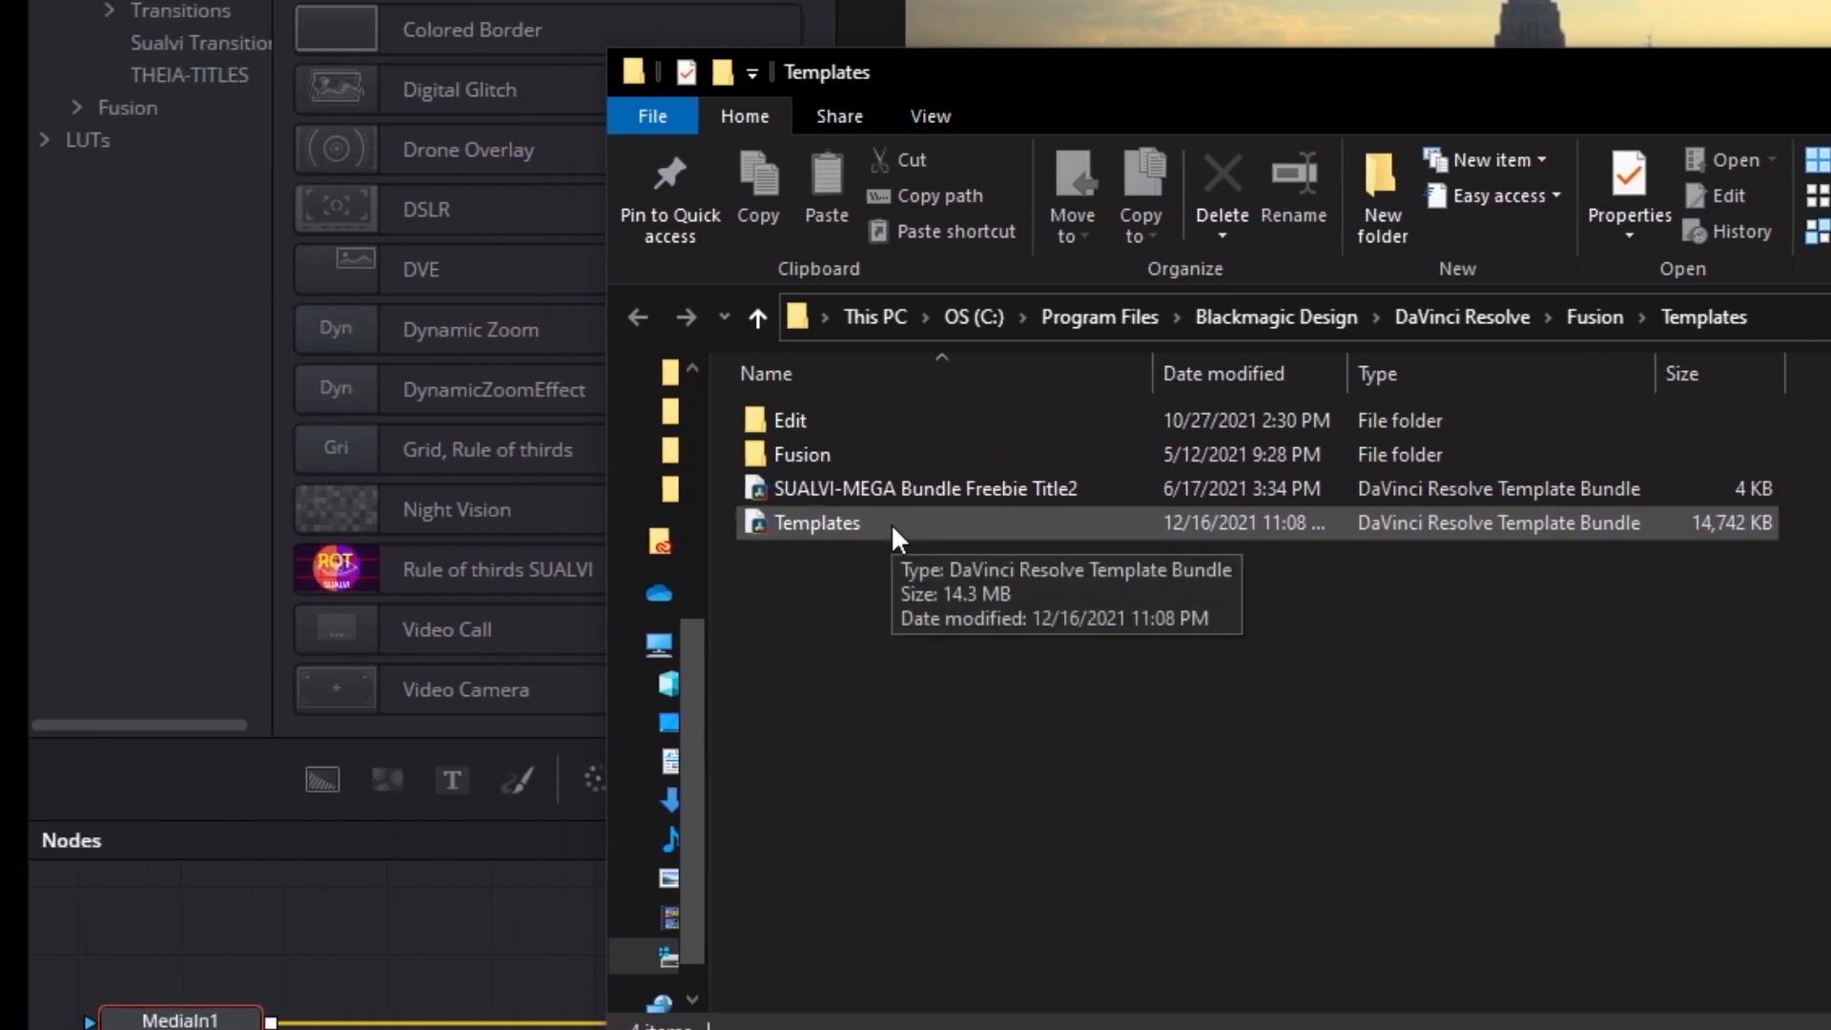
Add Dynamic Zoom.setting into Edit\Effects of Templates.drfx via WinRAR and close the archive
right_click(818, 522)
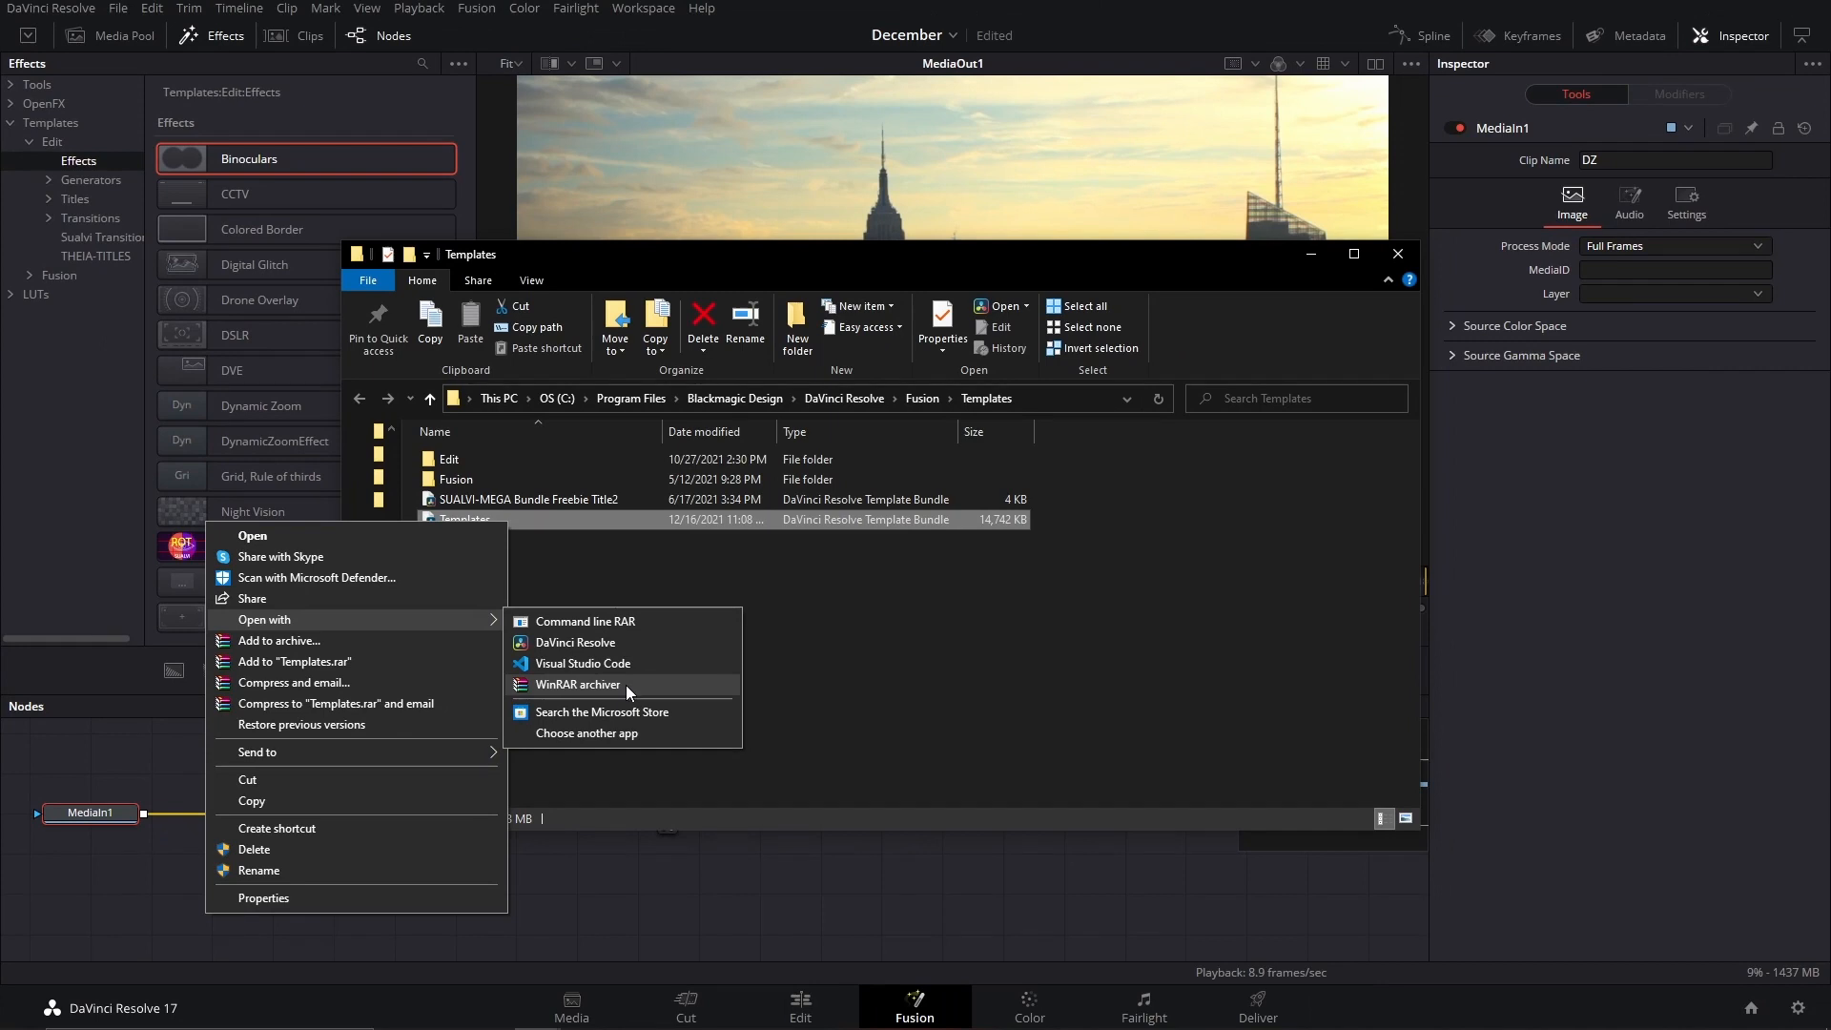
click(576, 684)
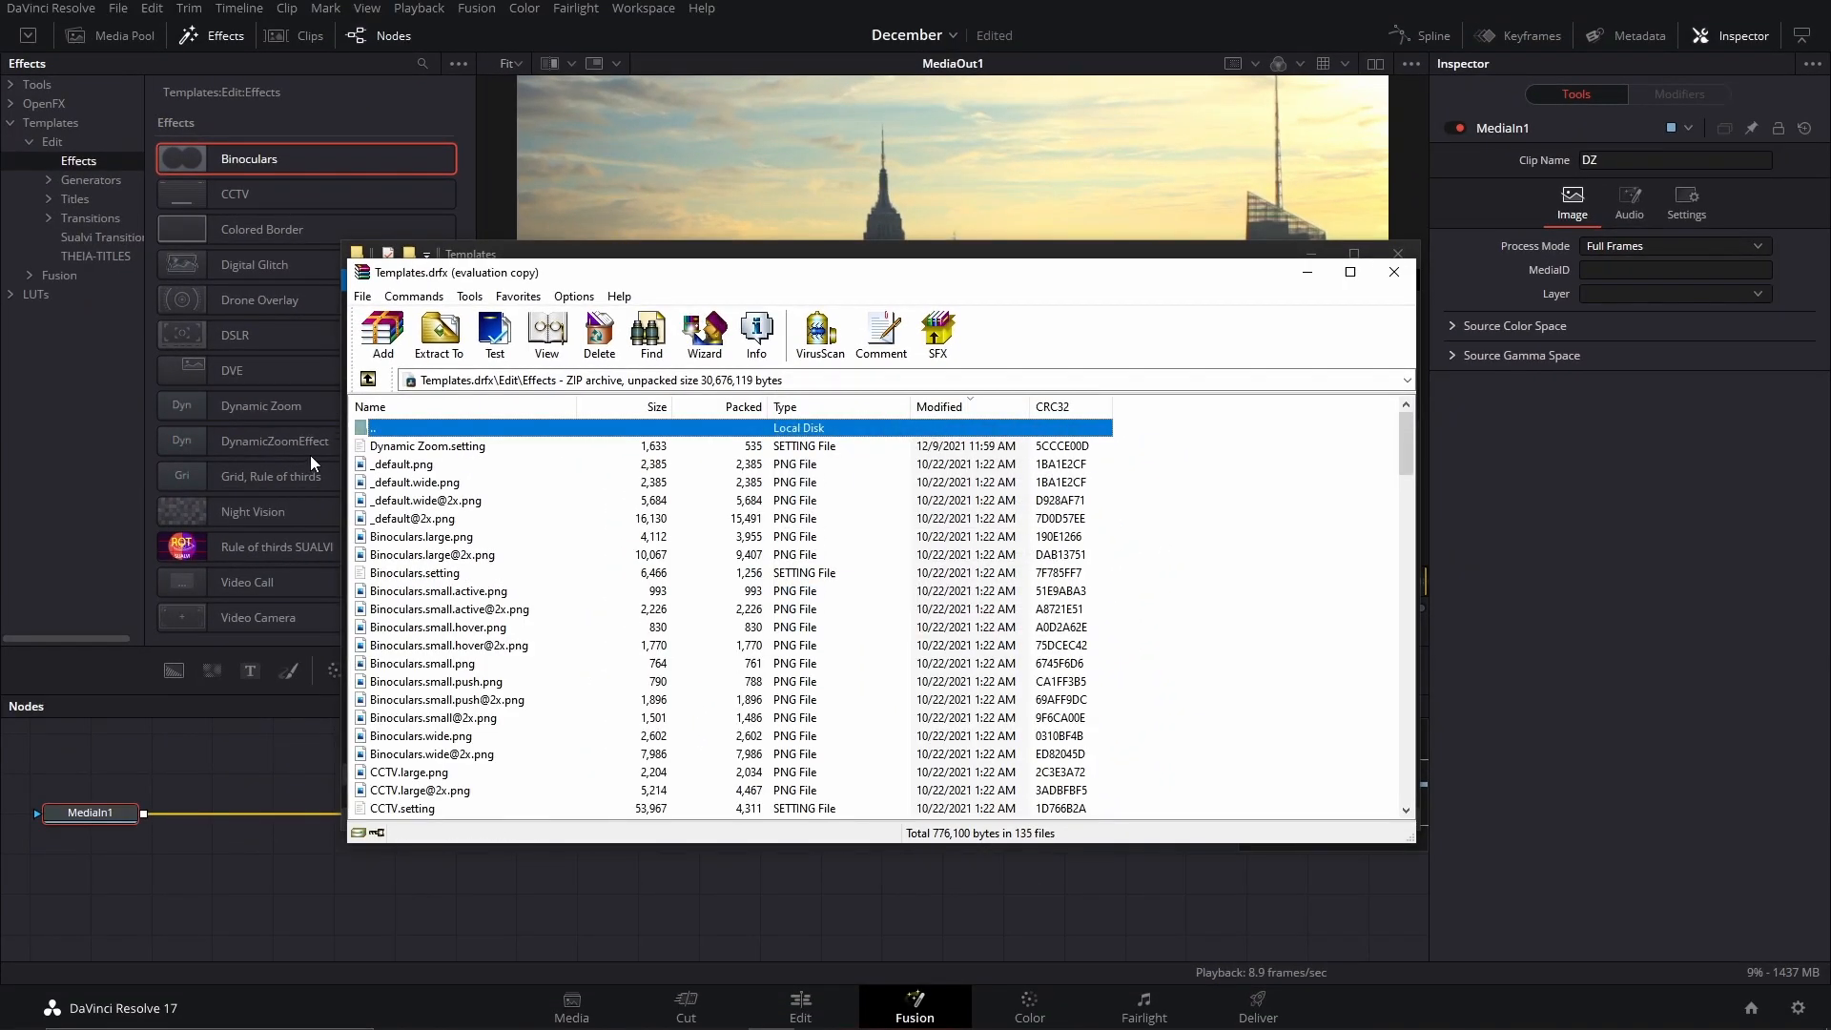
click(428, 447)
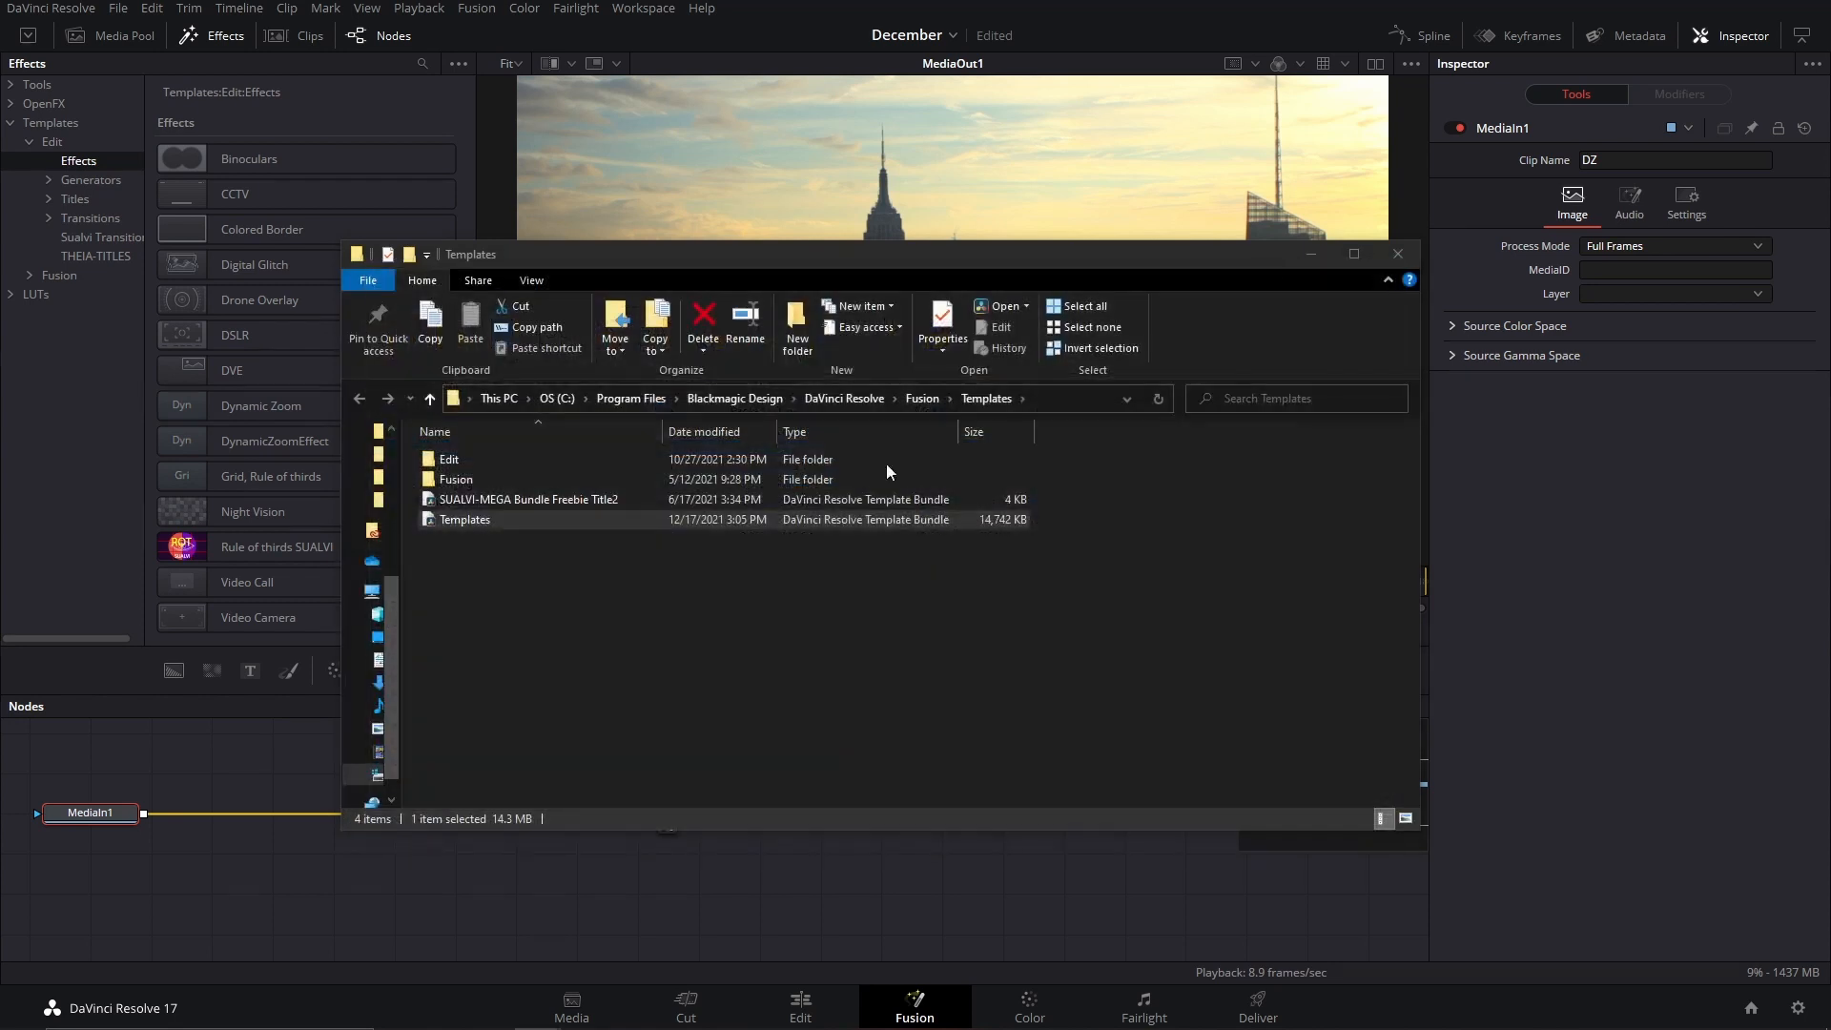
Close Explorer, place DZ from the Master bin onto Video 3 and bring up its clip options
click(1396, 254)
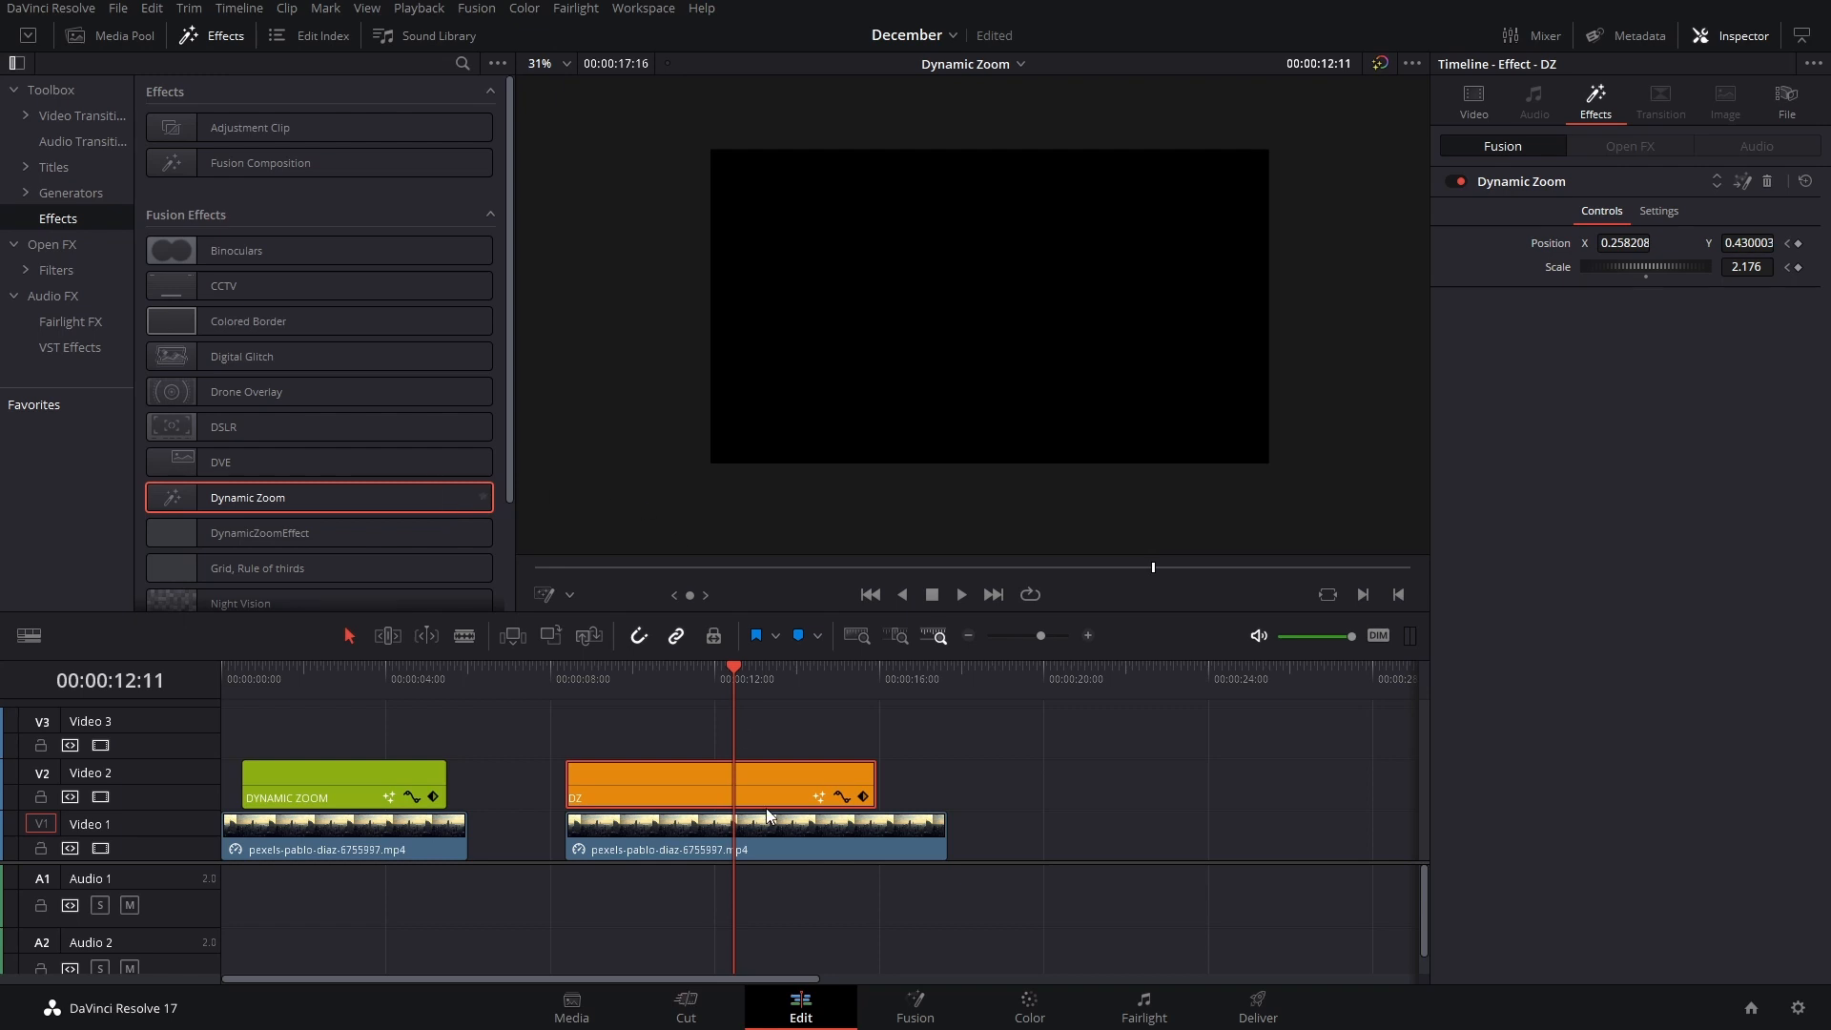
click(1473, 97)
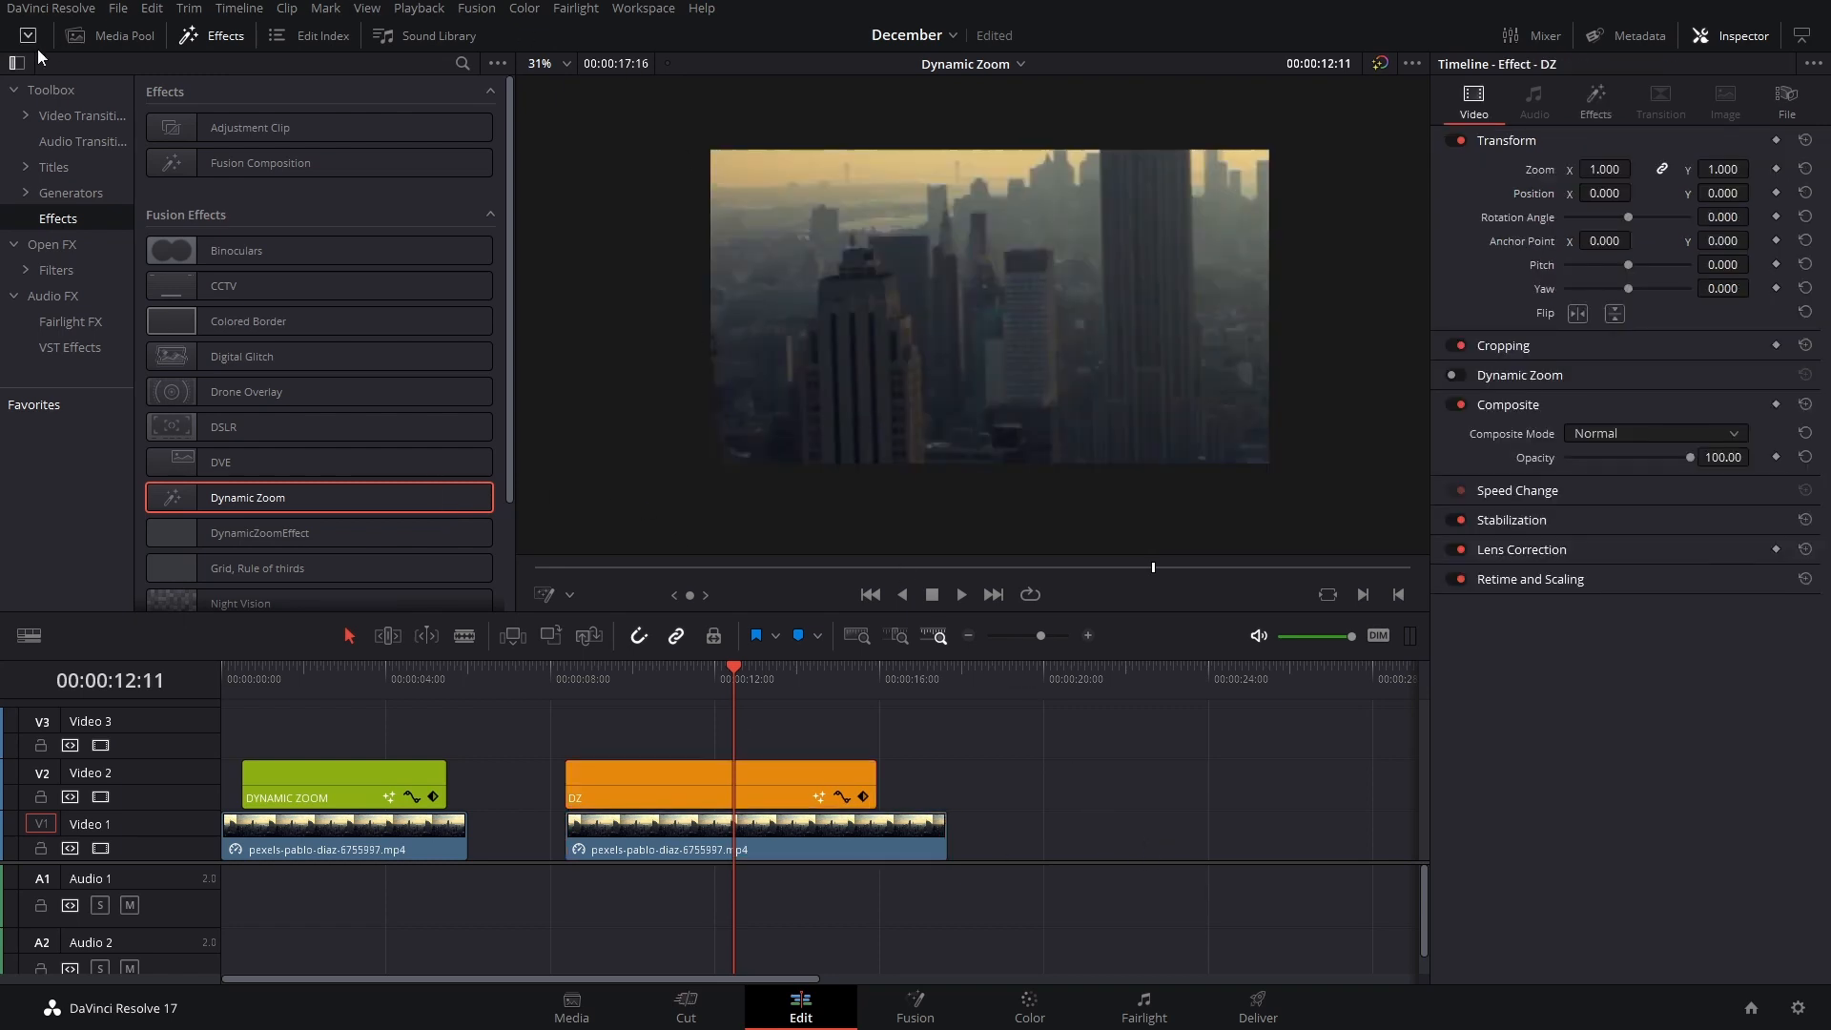
click(122, 34)
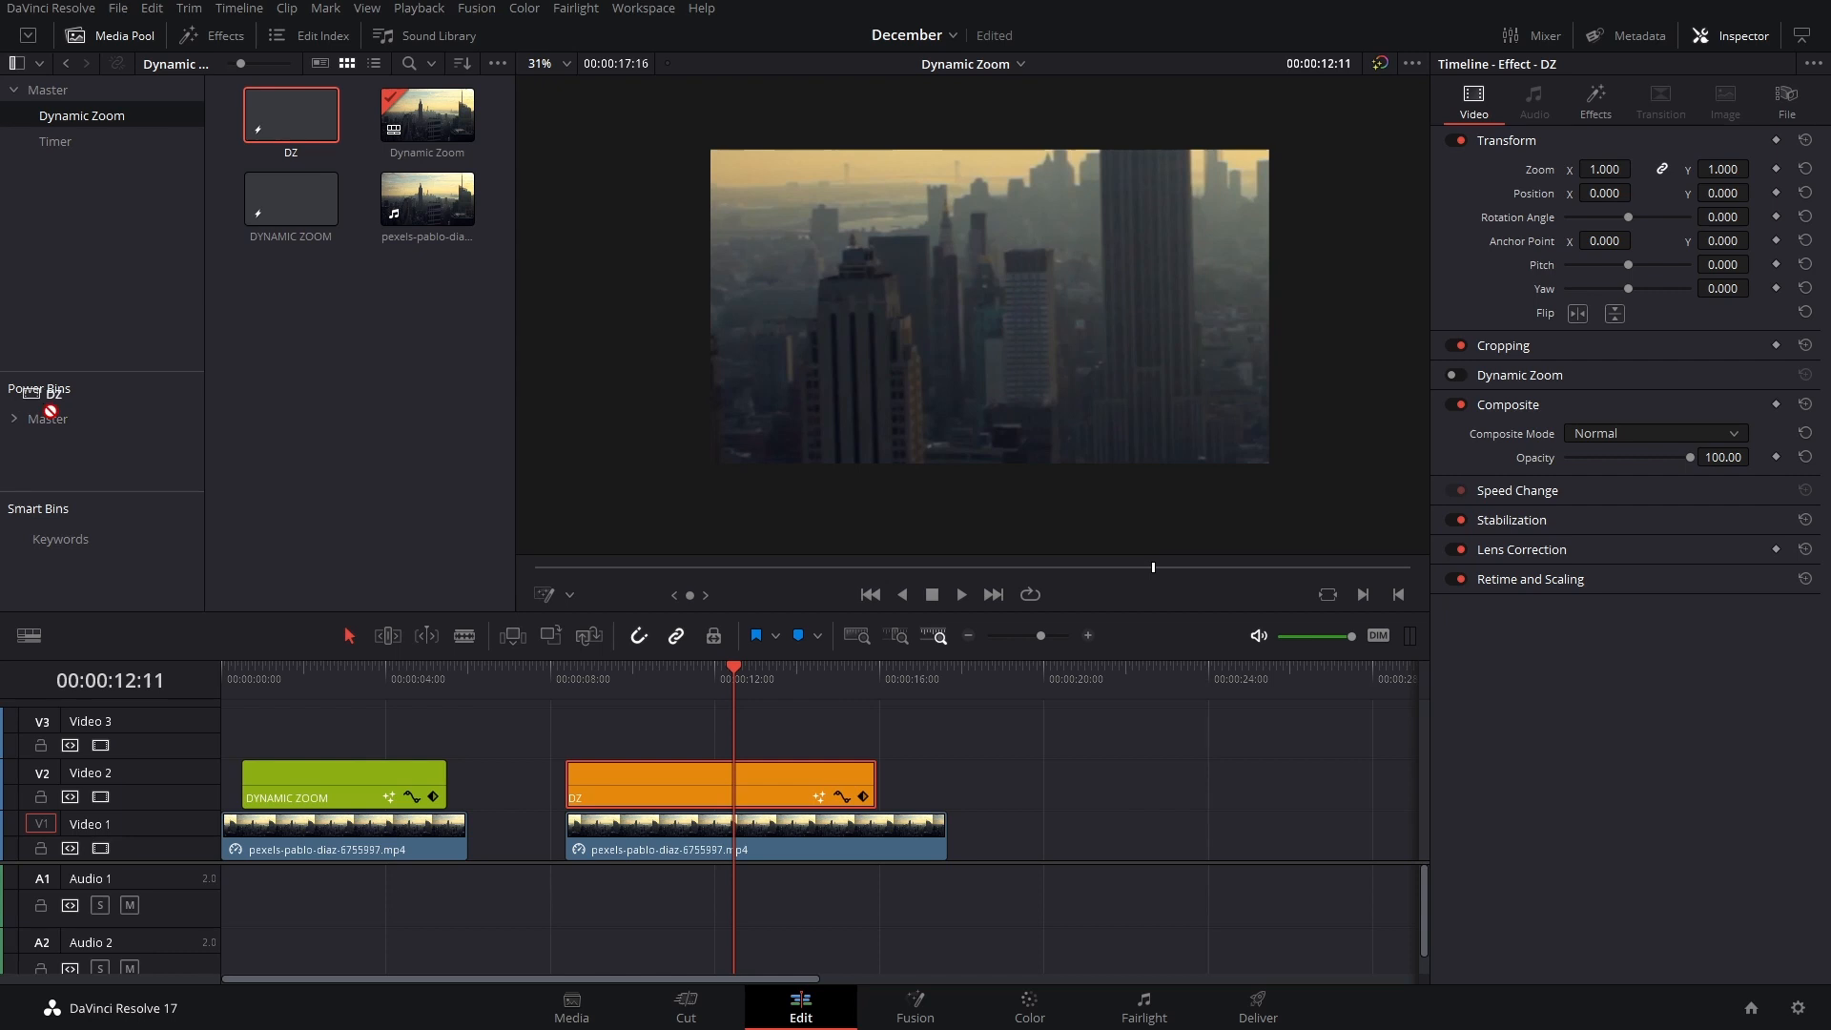
click(46, 418)
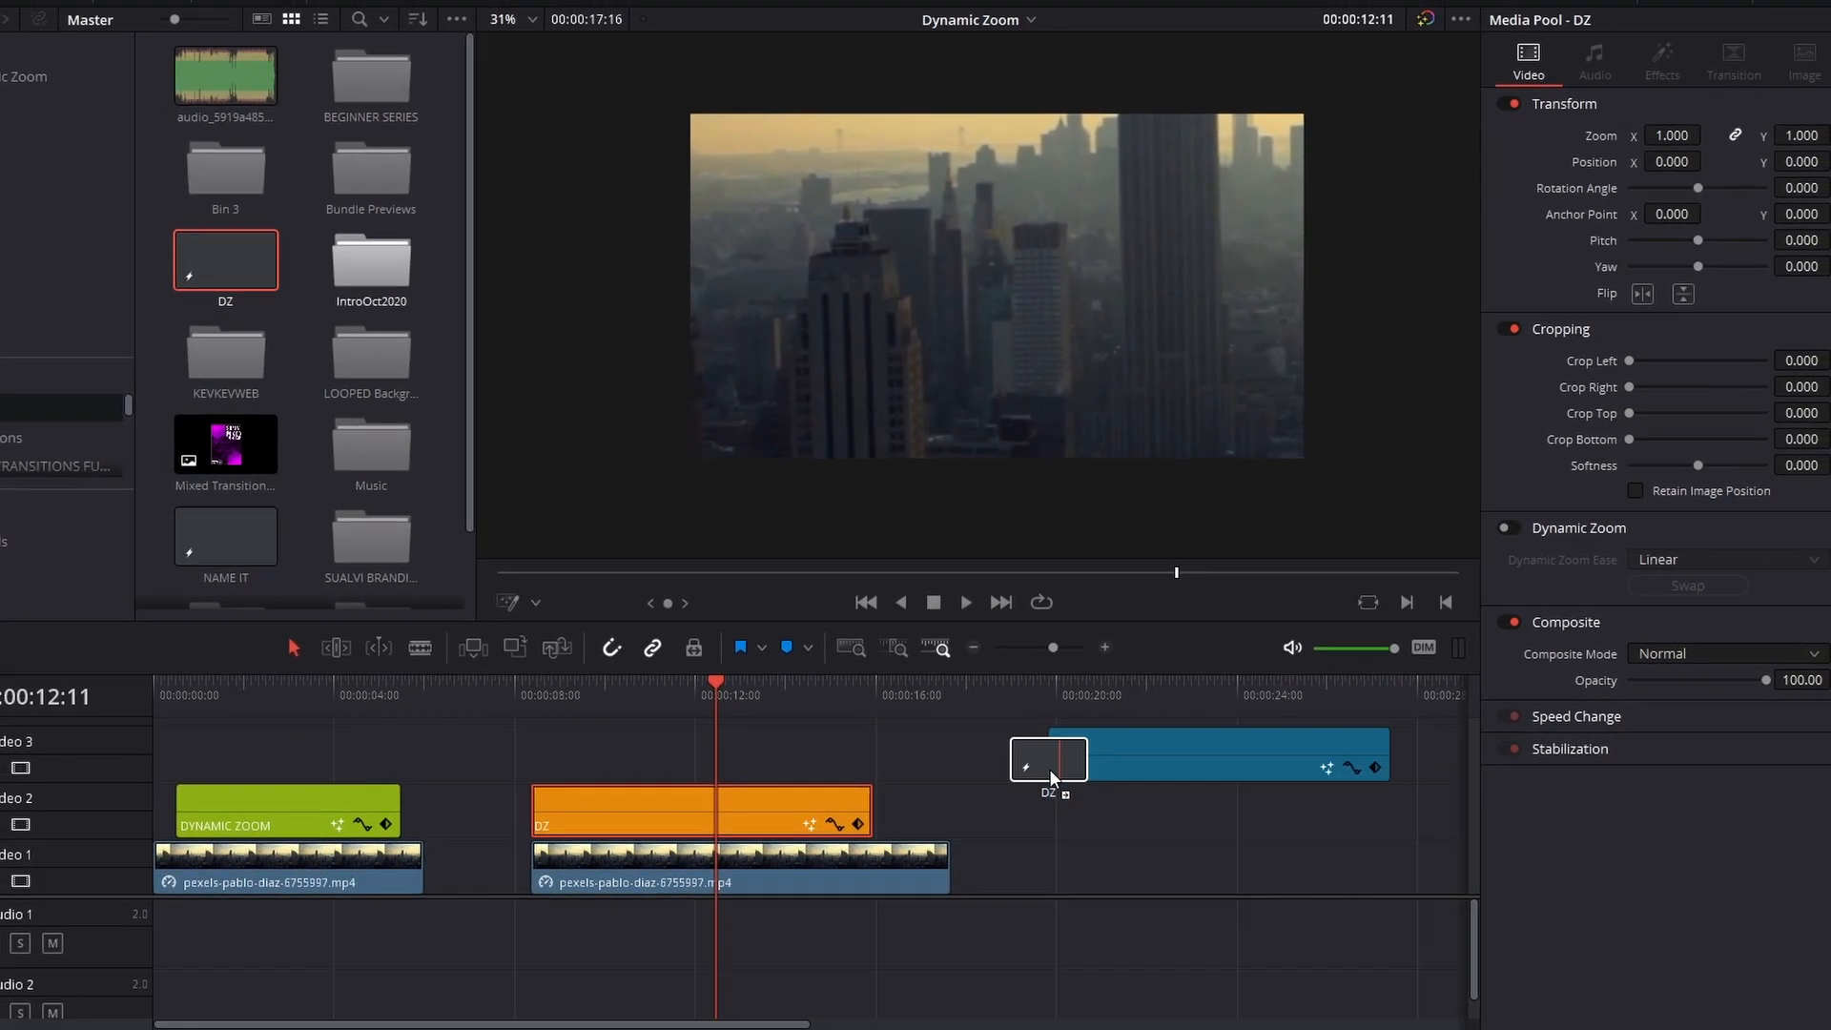
right_click(1215, 753)
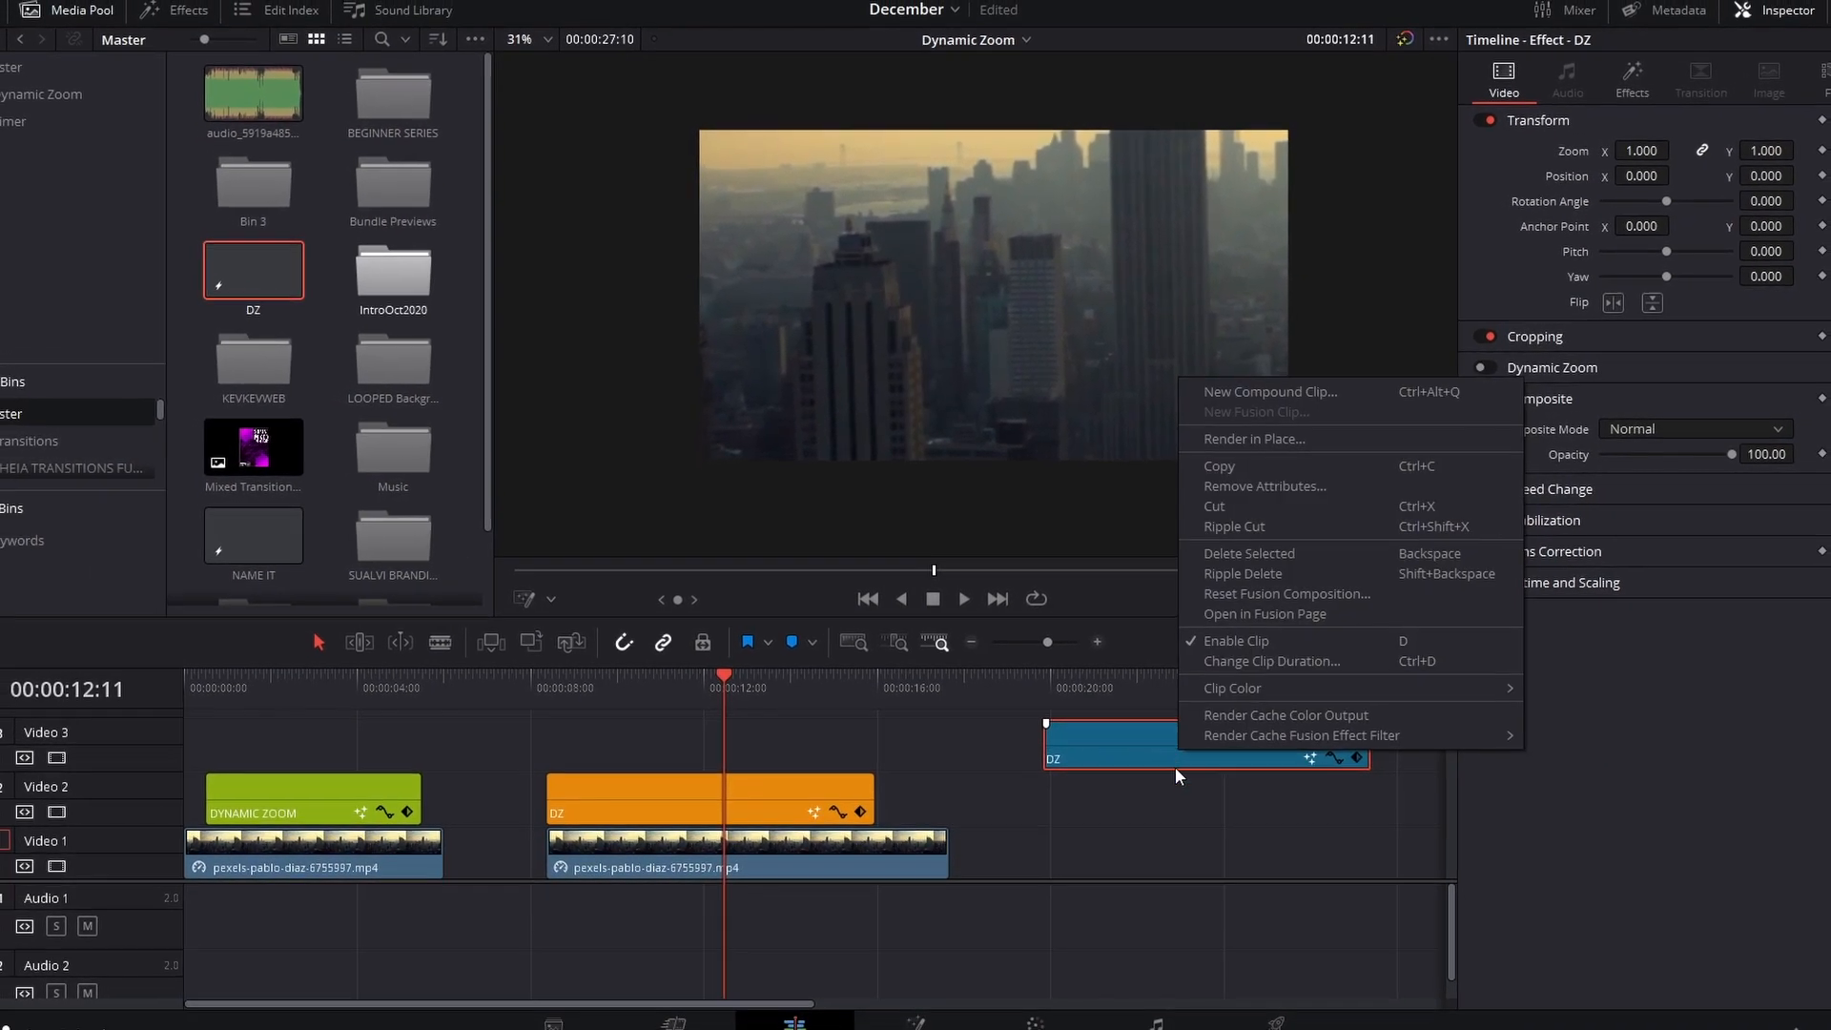